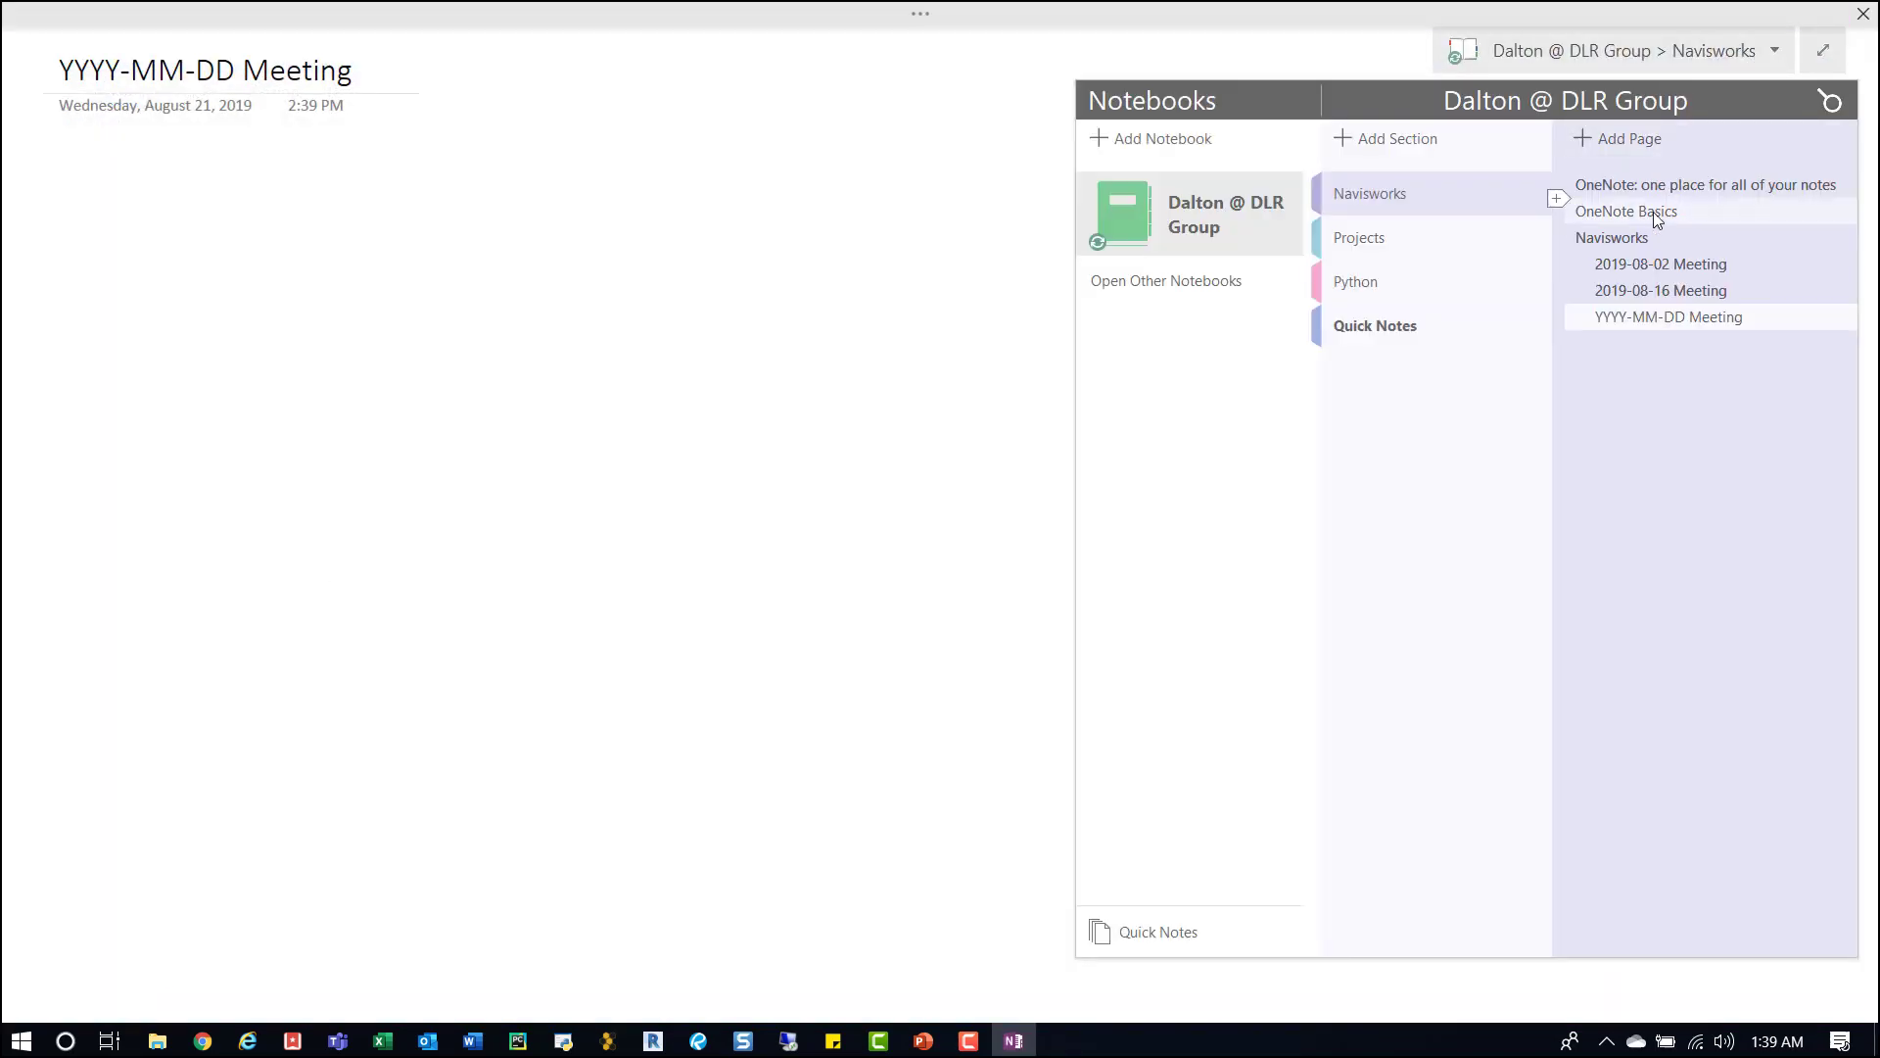
# Step: Open the Template page from the notebook's Projects section
pyautogui.click(1360, 237)
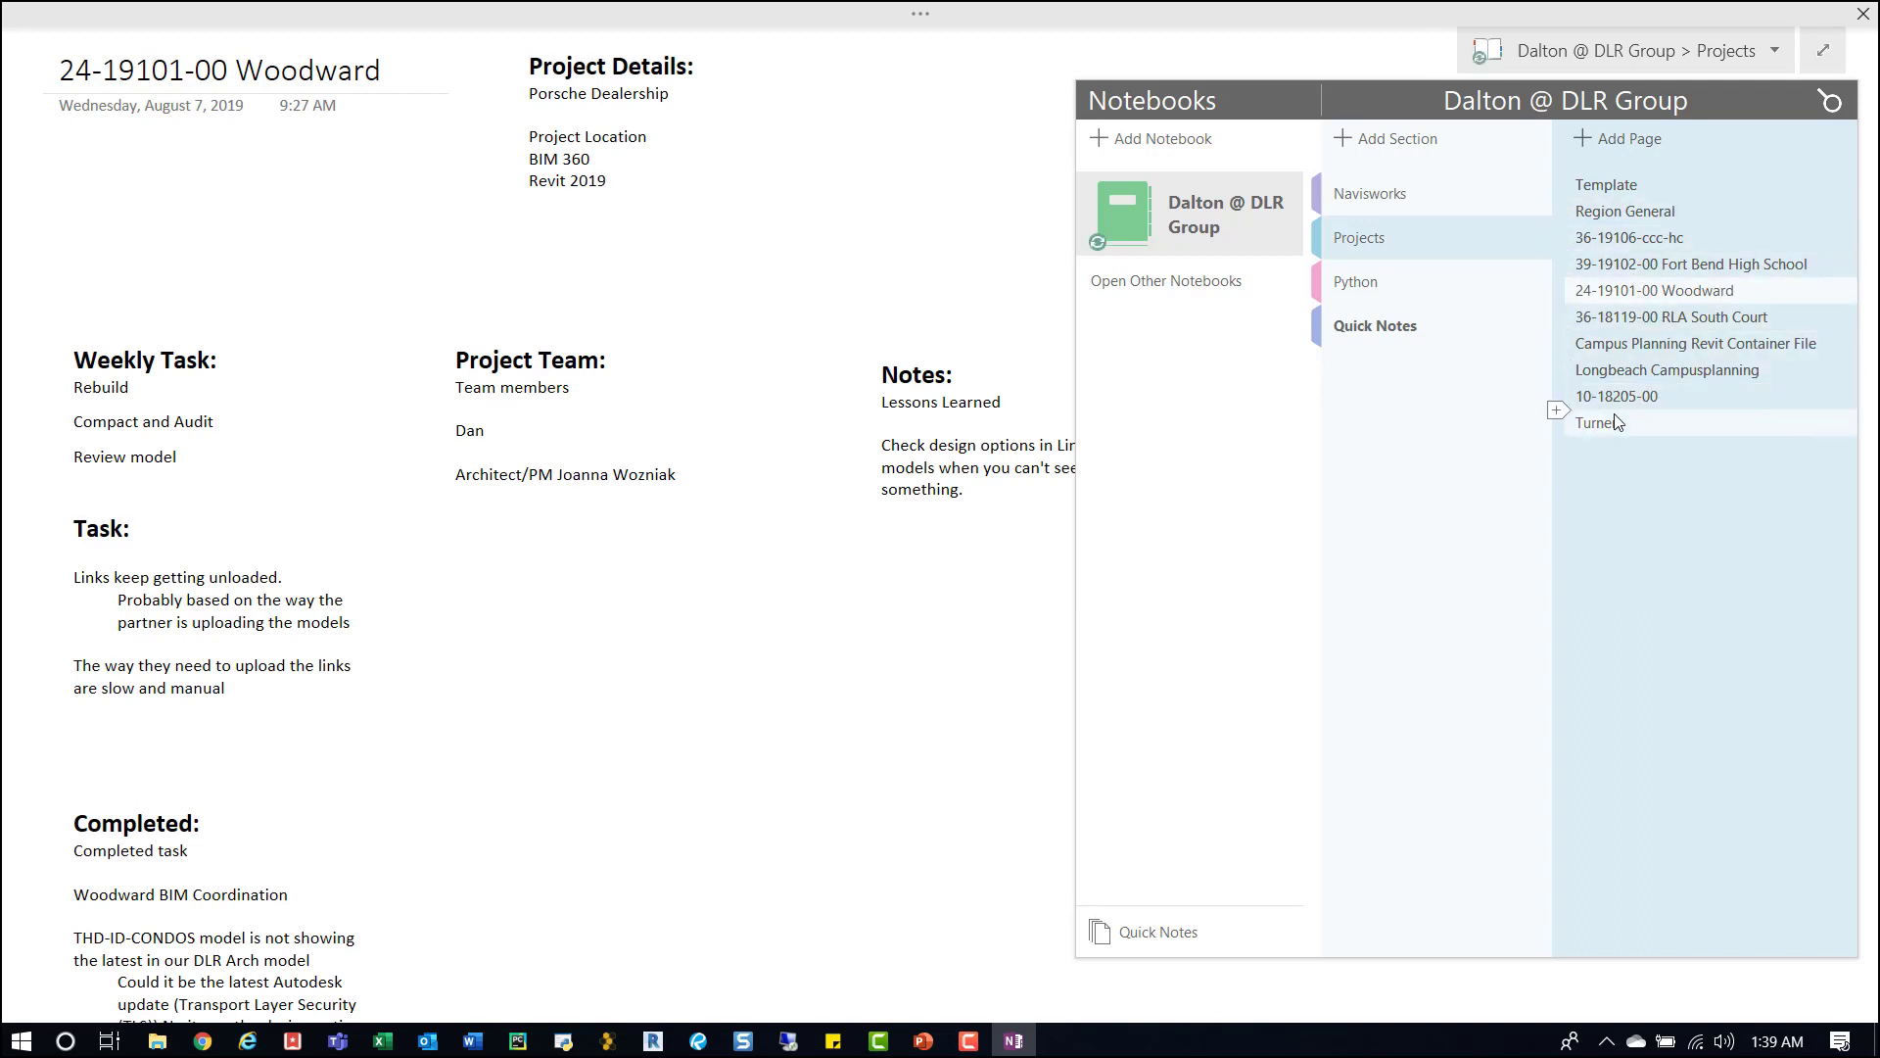
pyautogui.click(1606, 184)
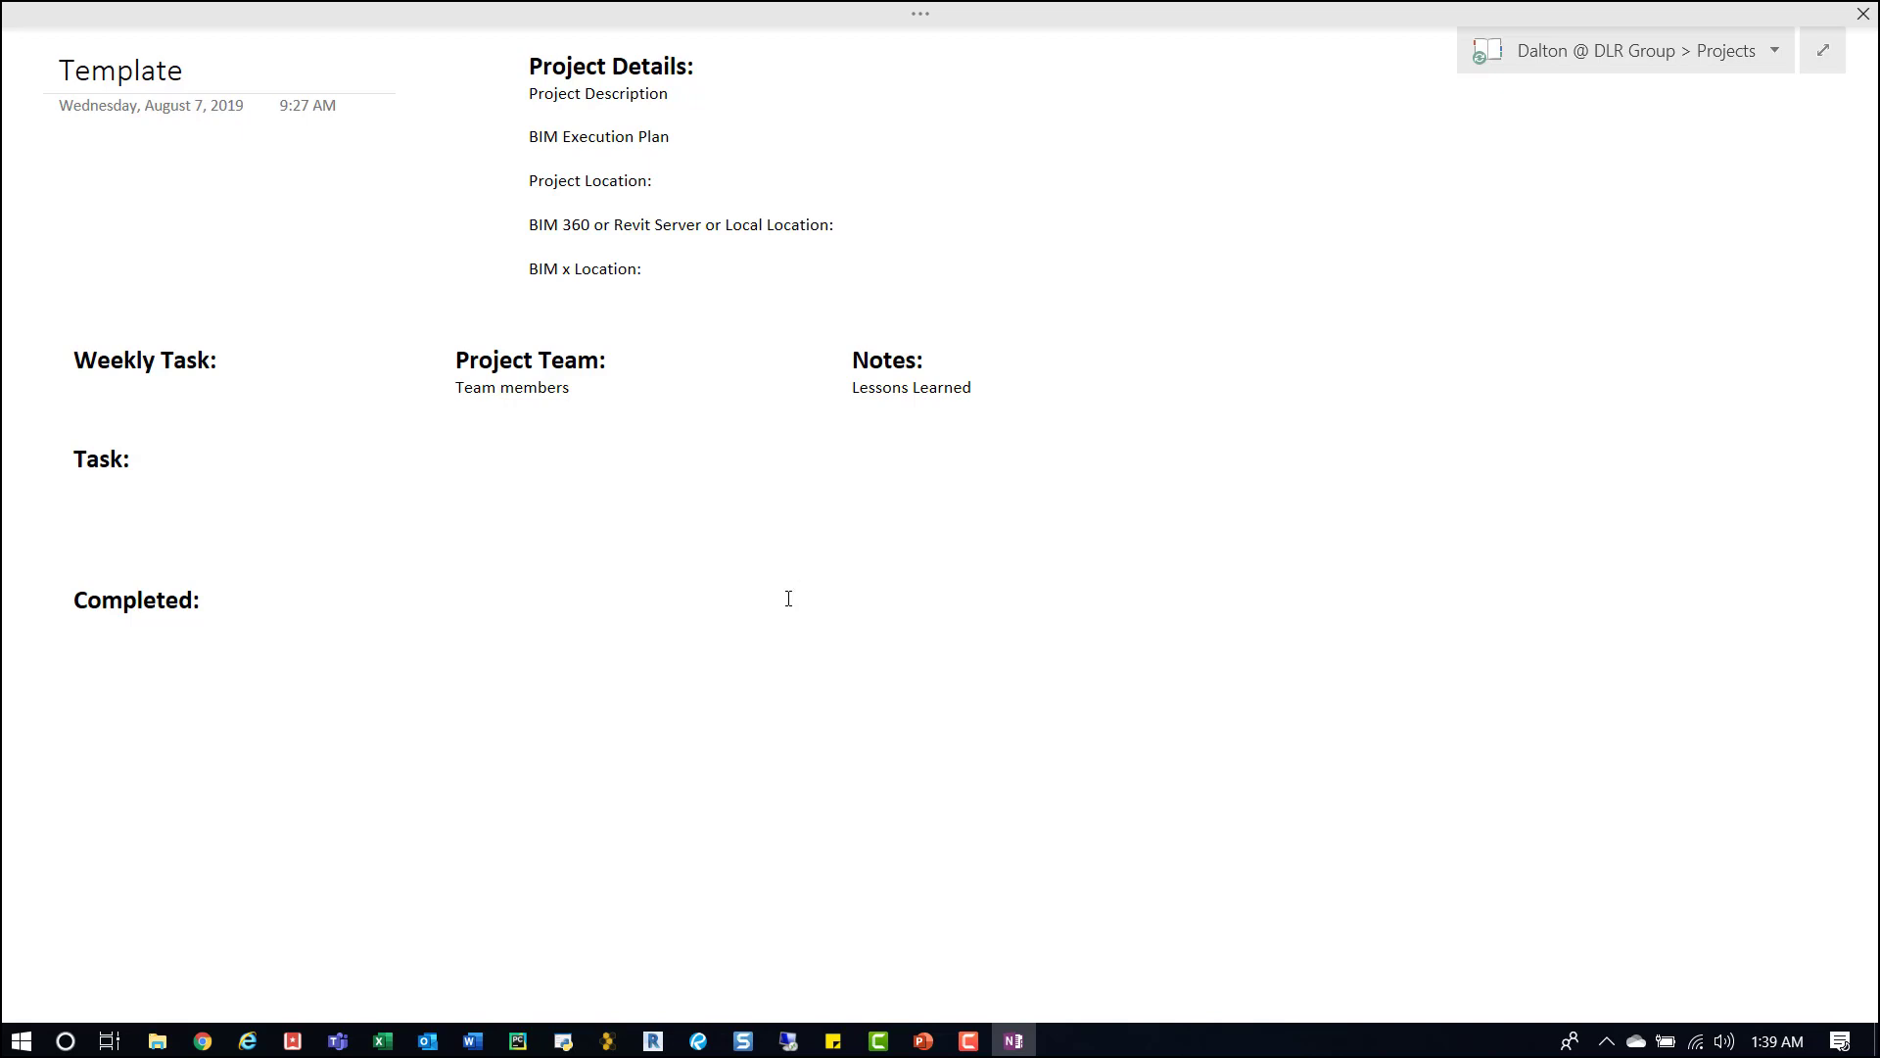
pyautogui.click(795, 591)
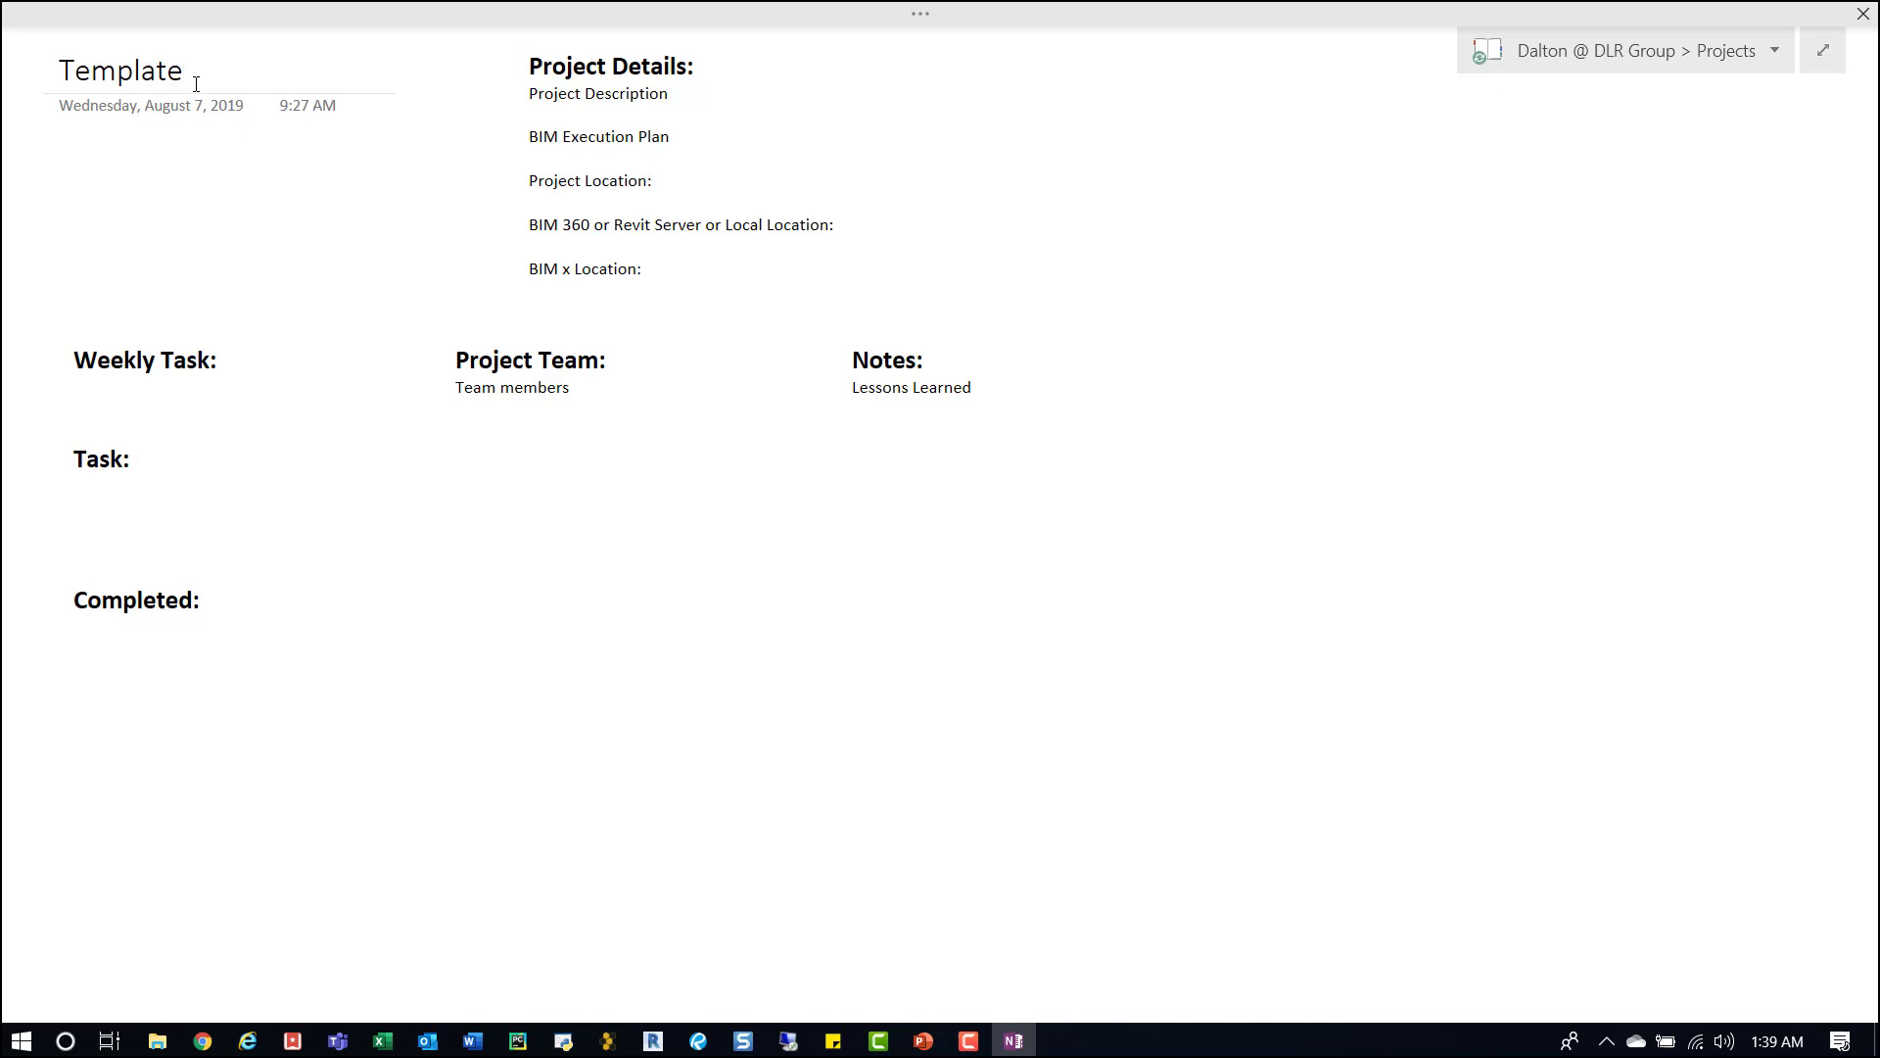
pyautogui.moveTo(288, 60)
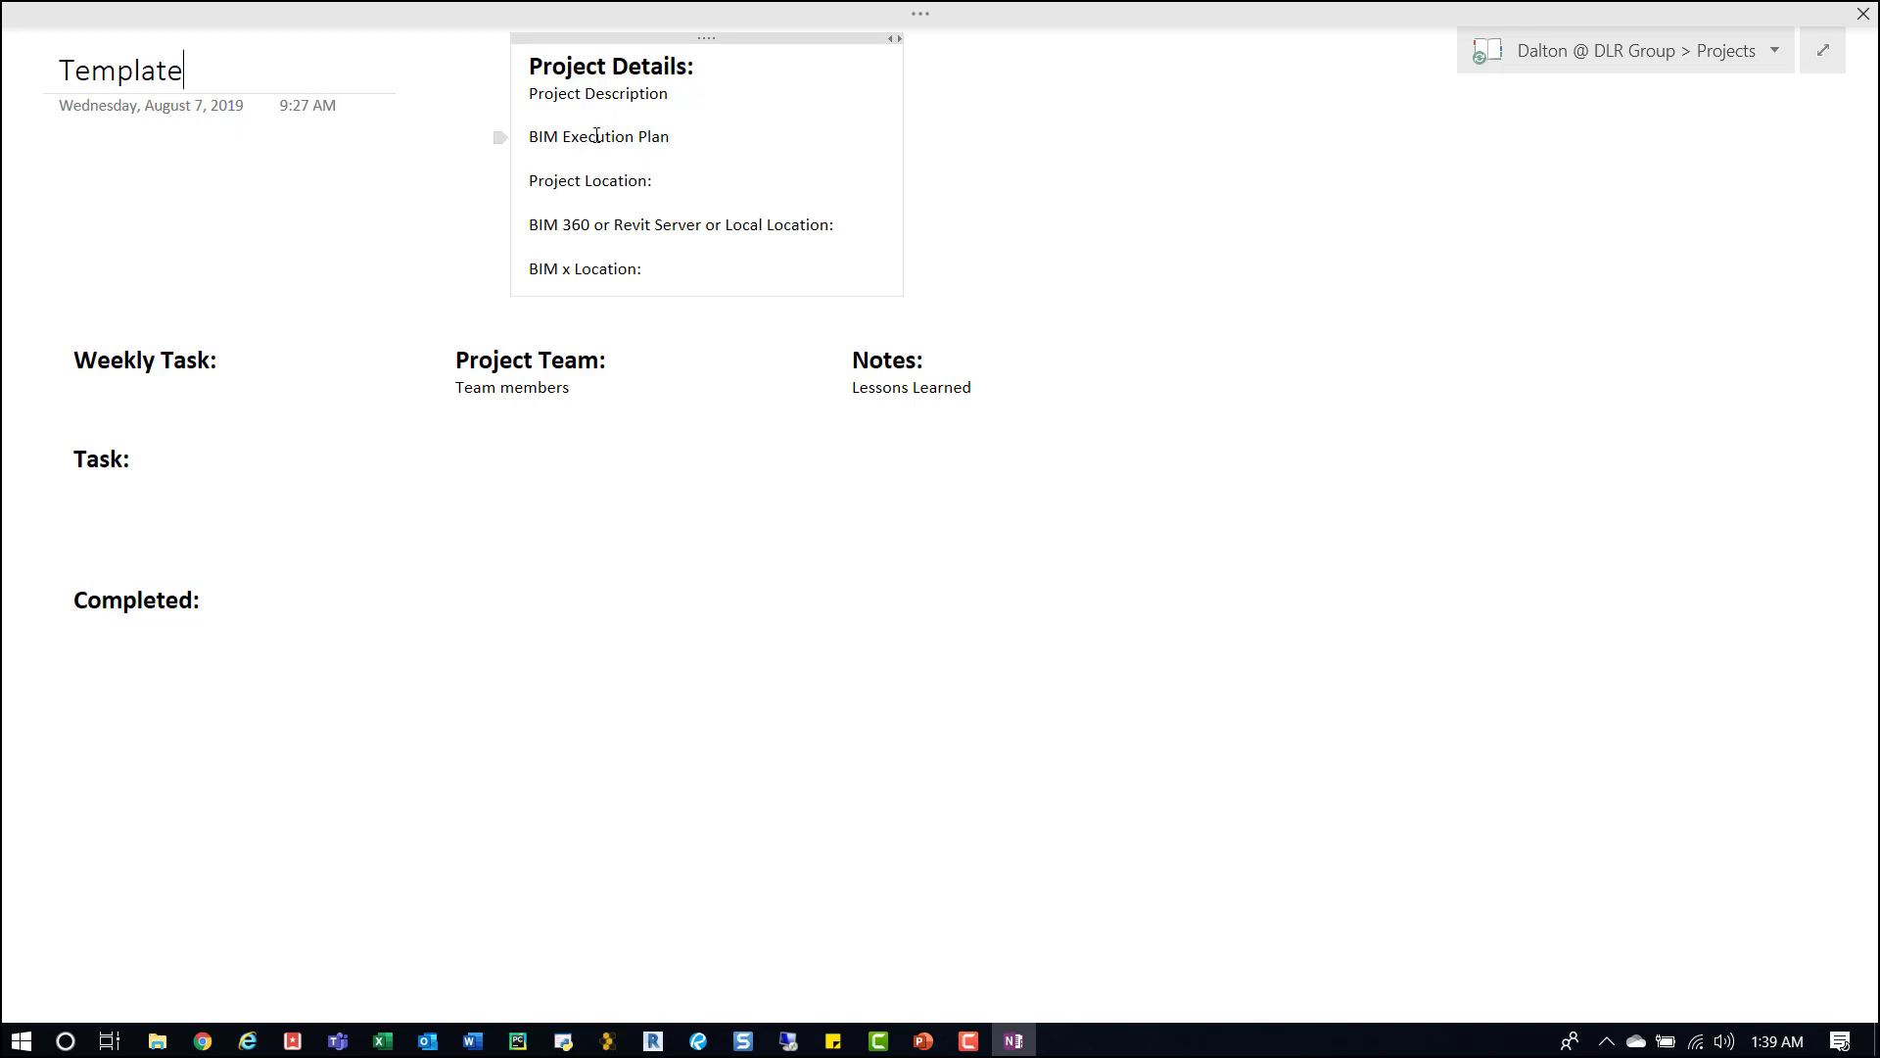
pyautogui.moveTo(609, 182)
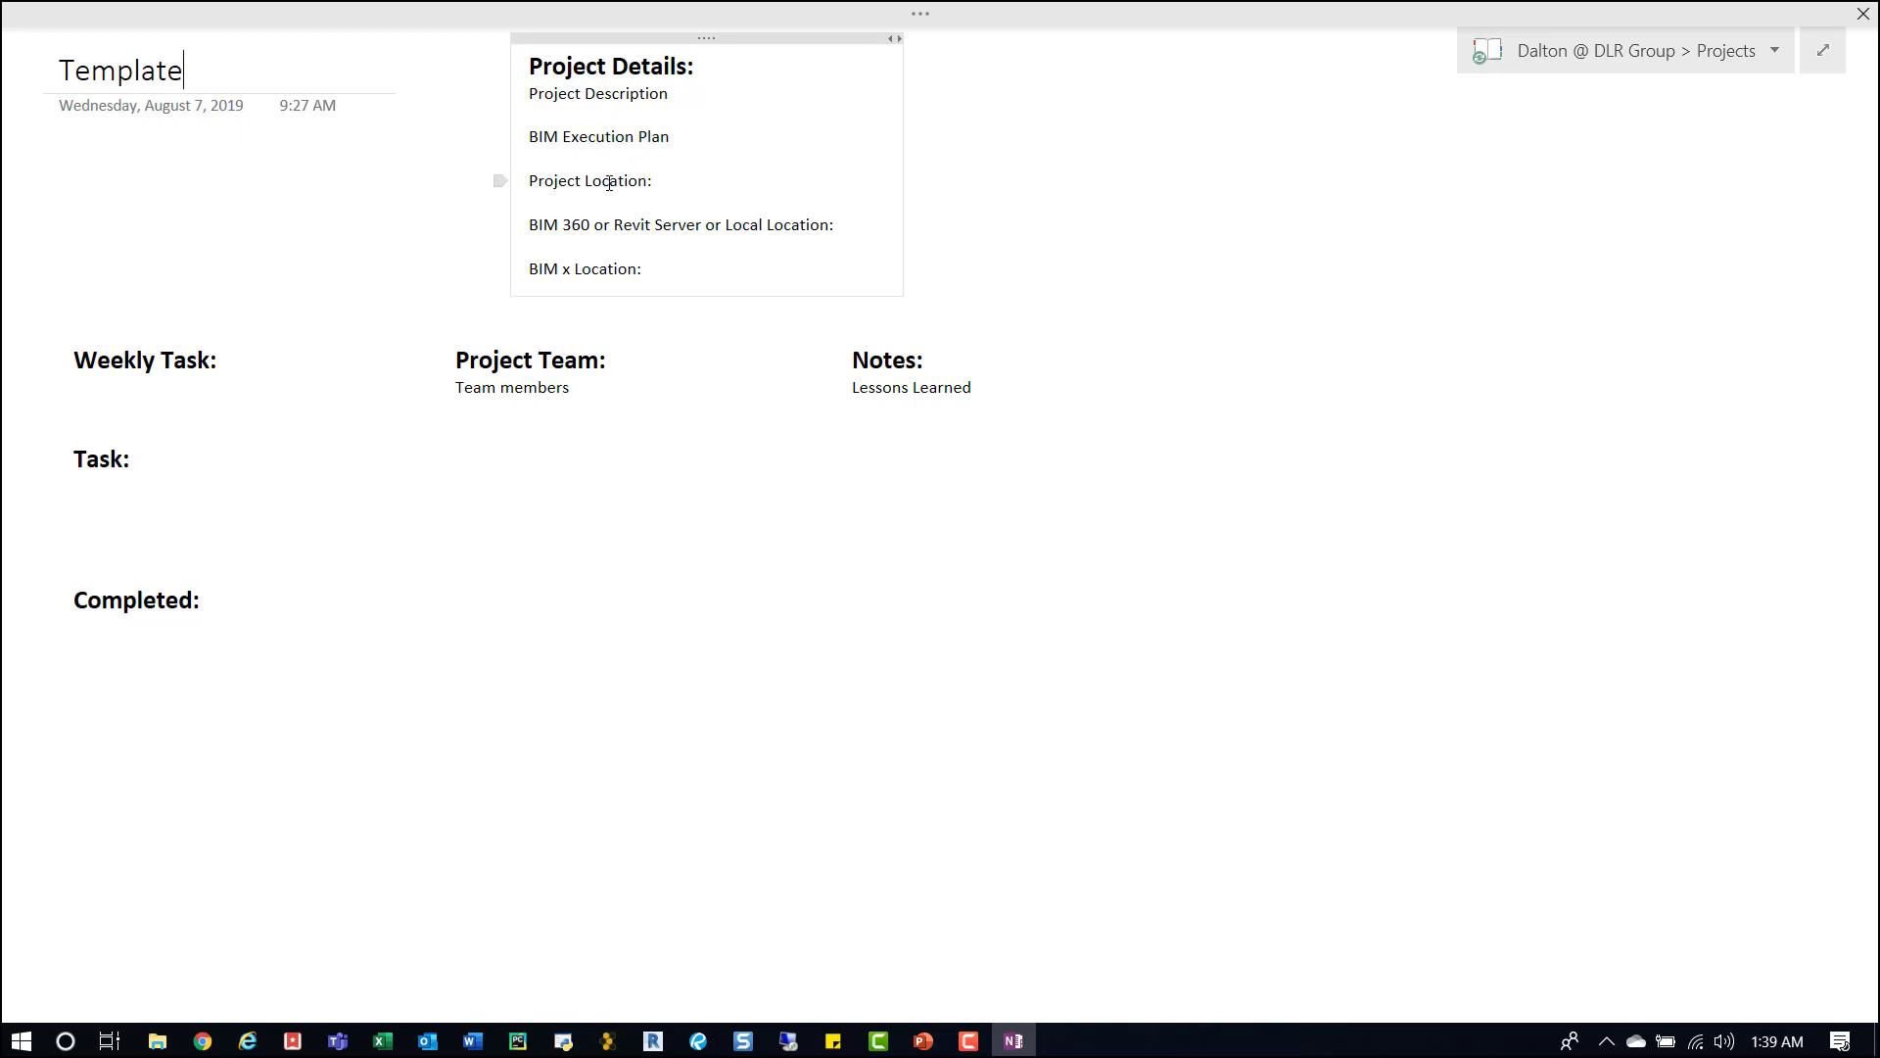
# Step: Delete the BIM Execution Plan line from the Project Details list
pyautogui.doubleClick(599, 137)
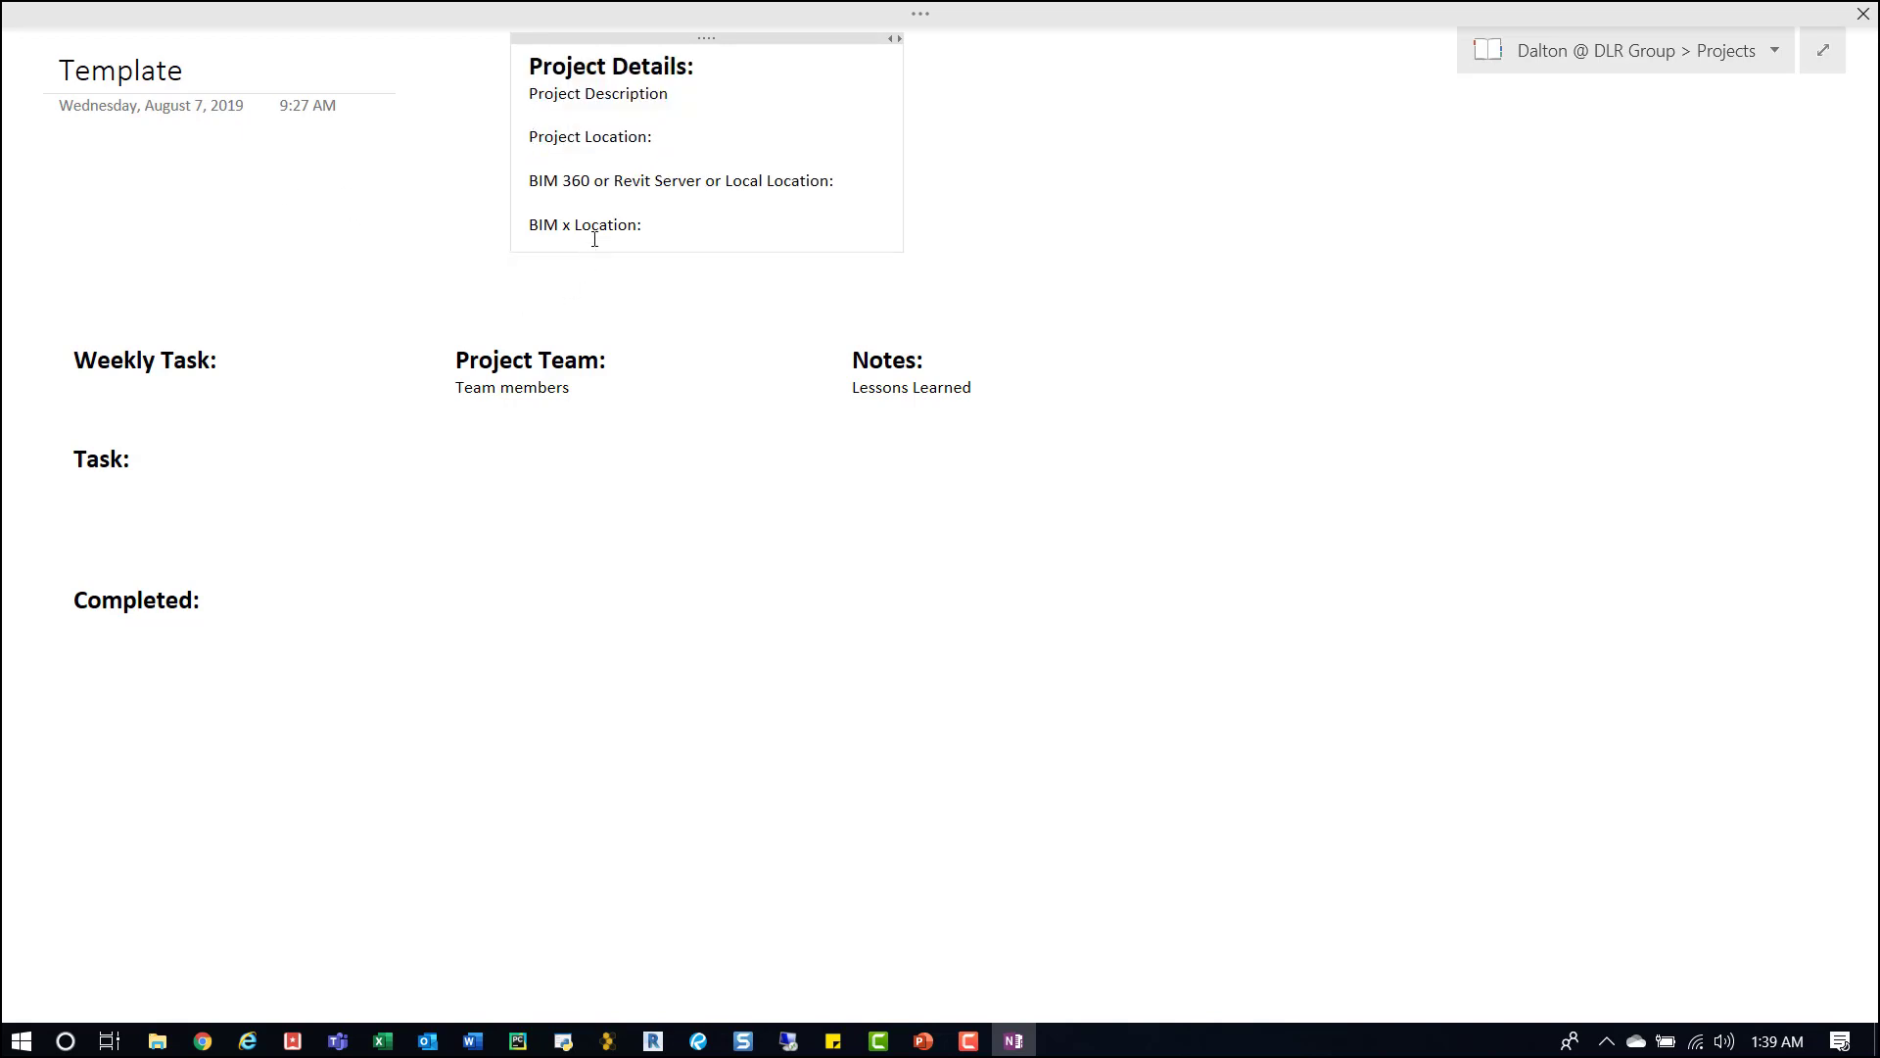
pyautogui.click(647, 223)
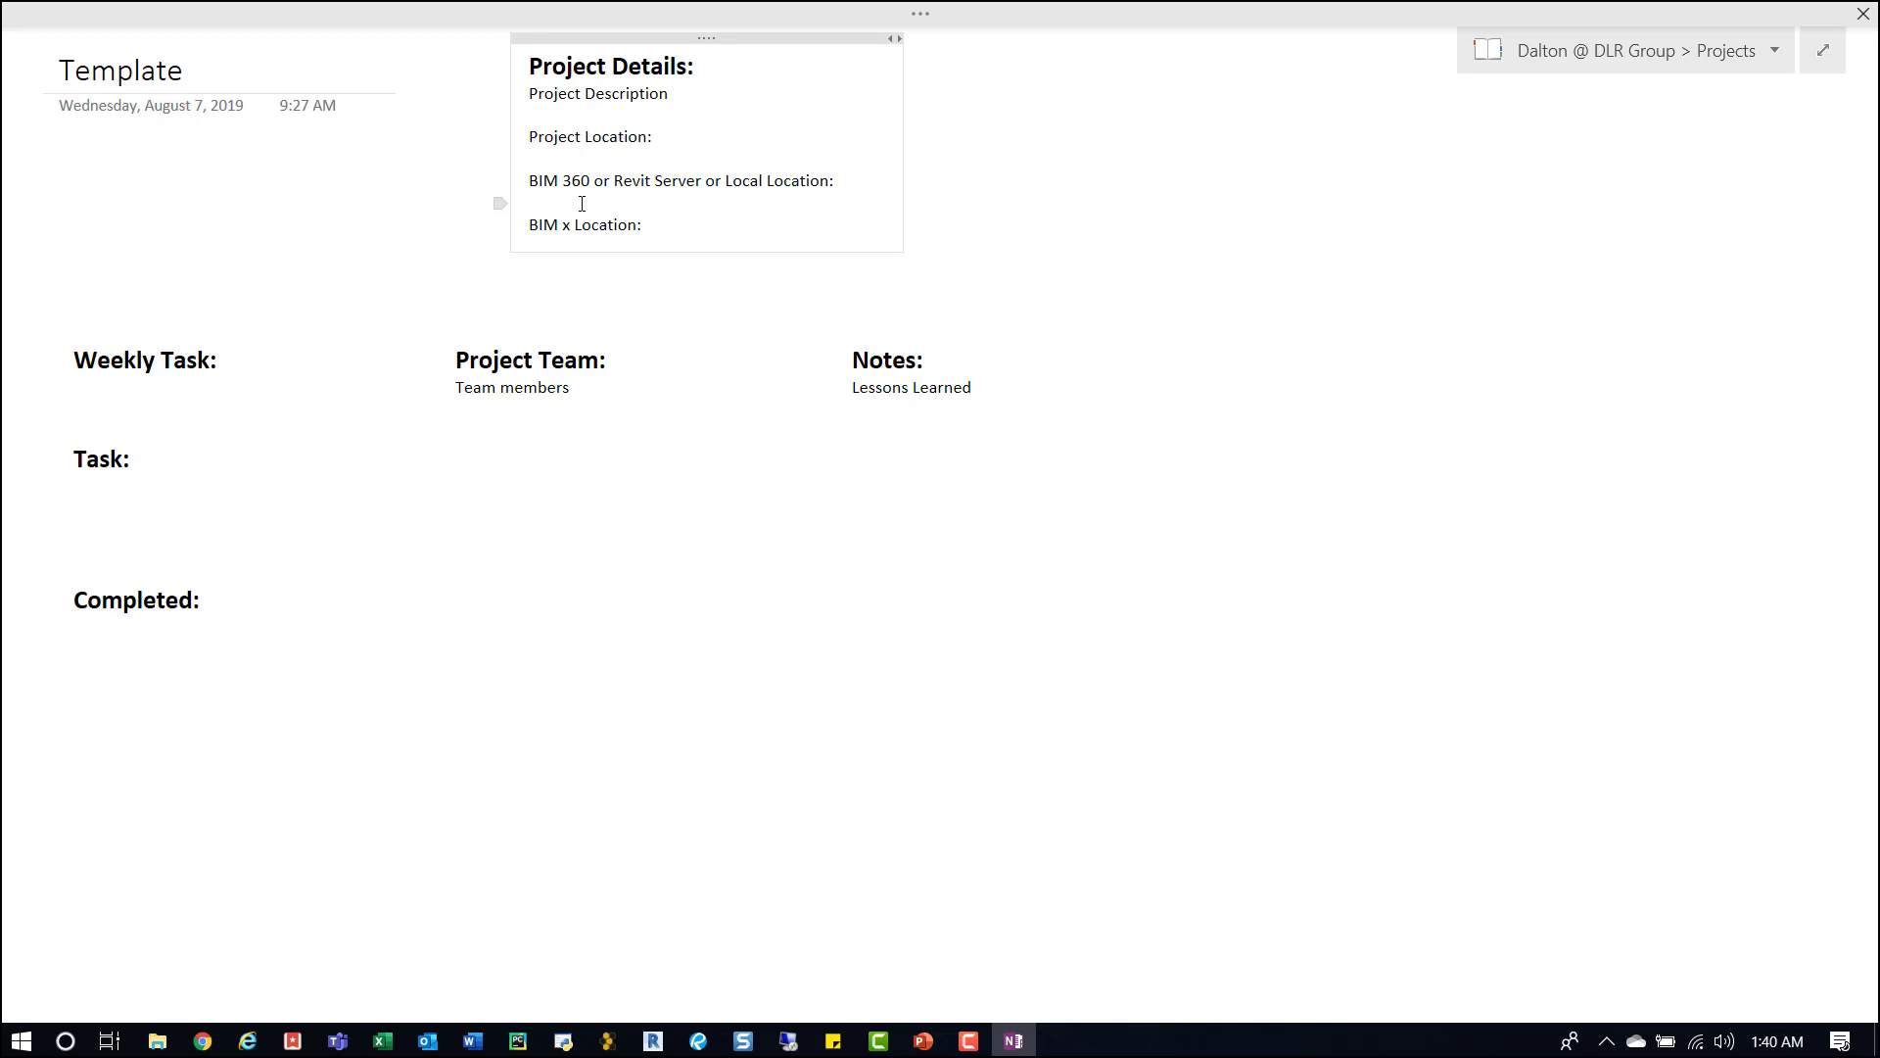
pyautogui.moveTo(576, 196)
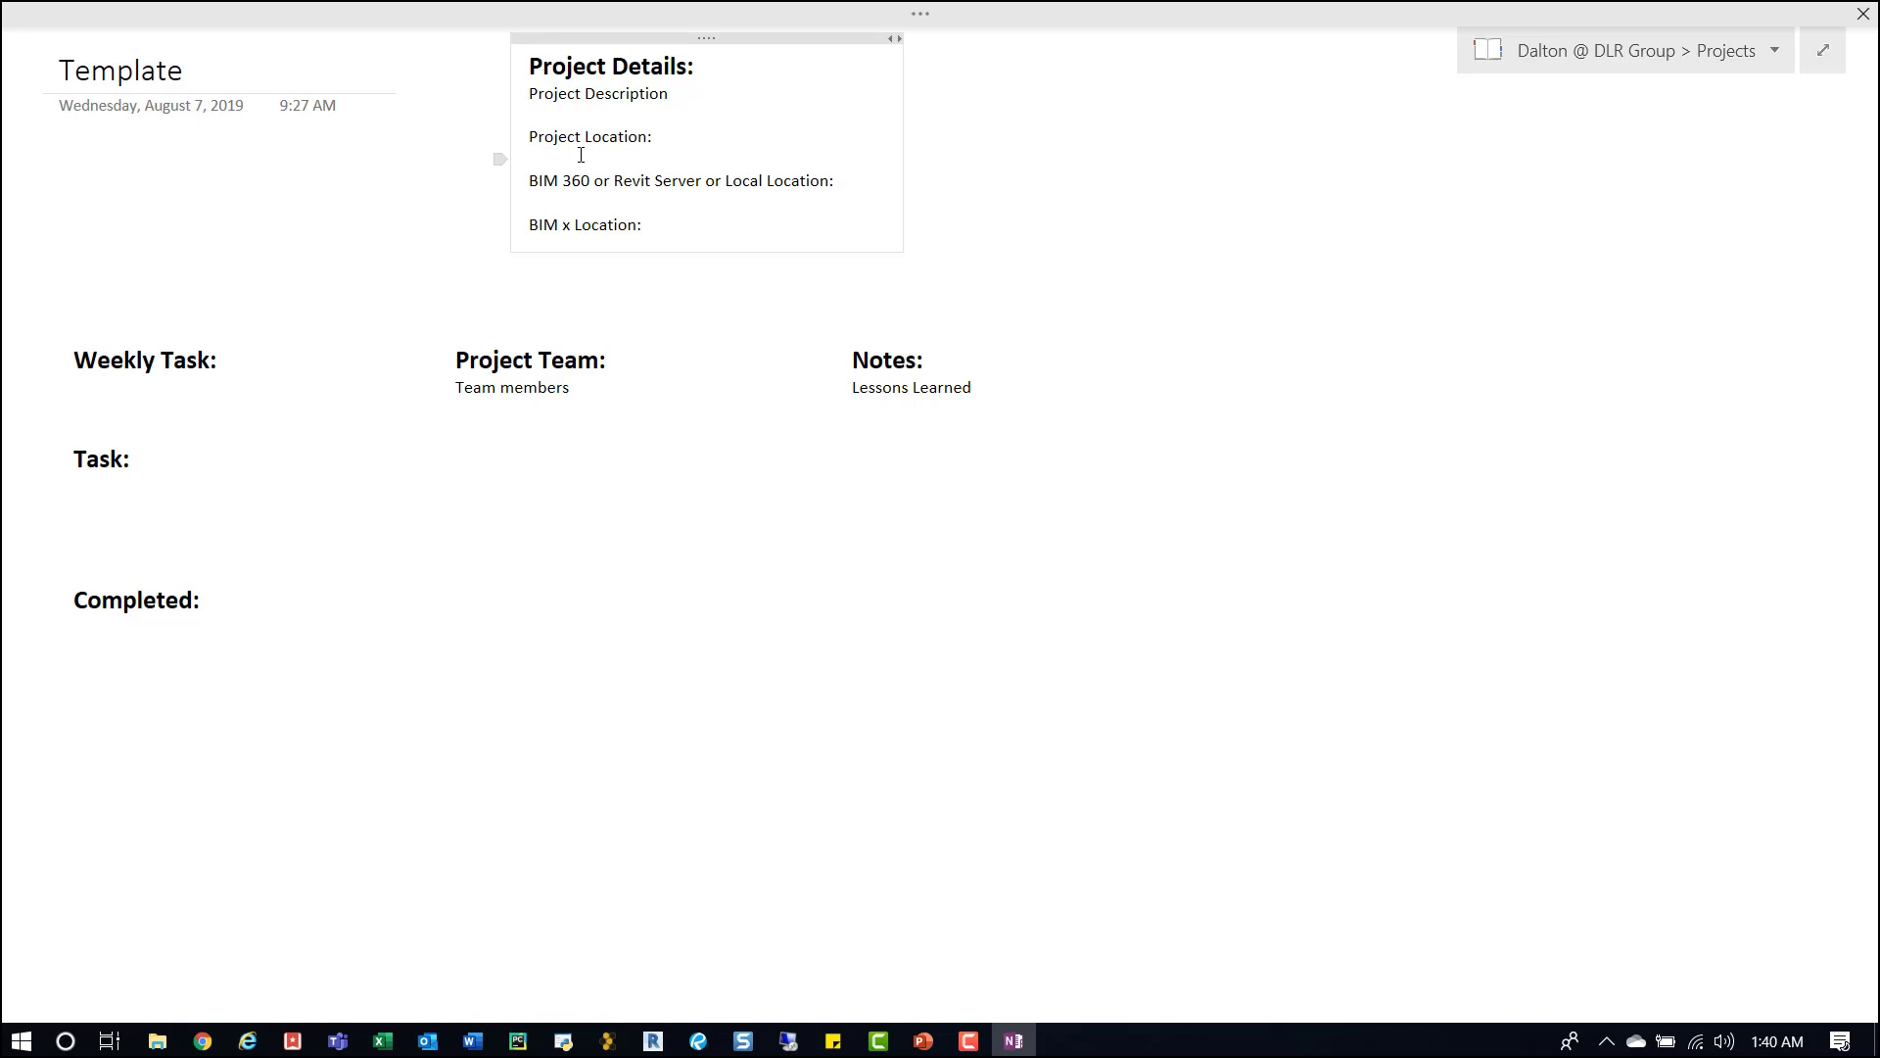
pyautogui.moveTo(586, 114)
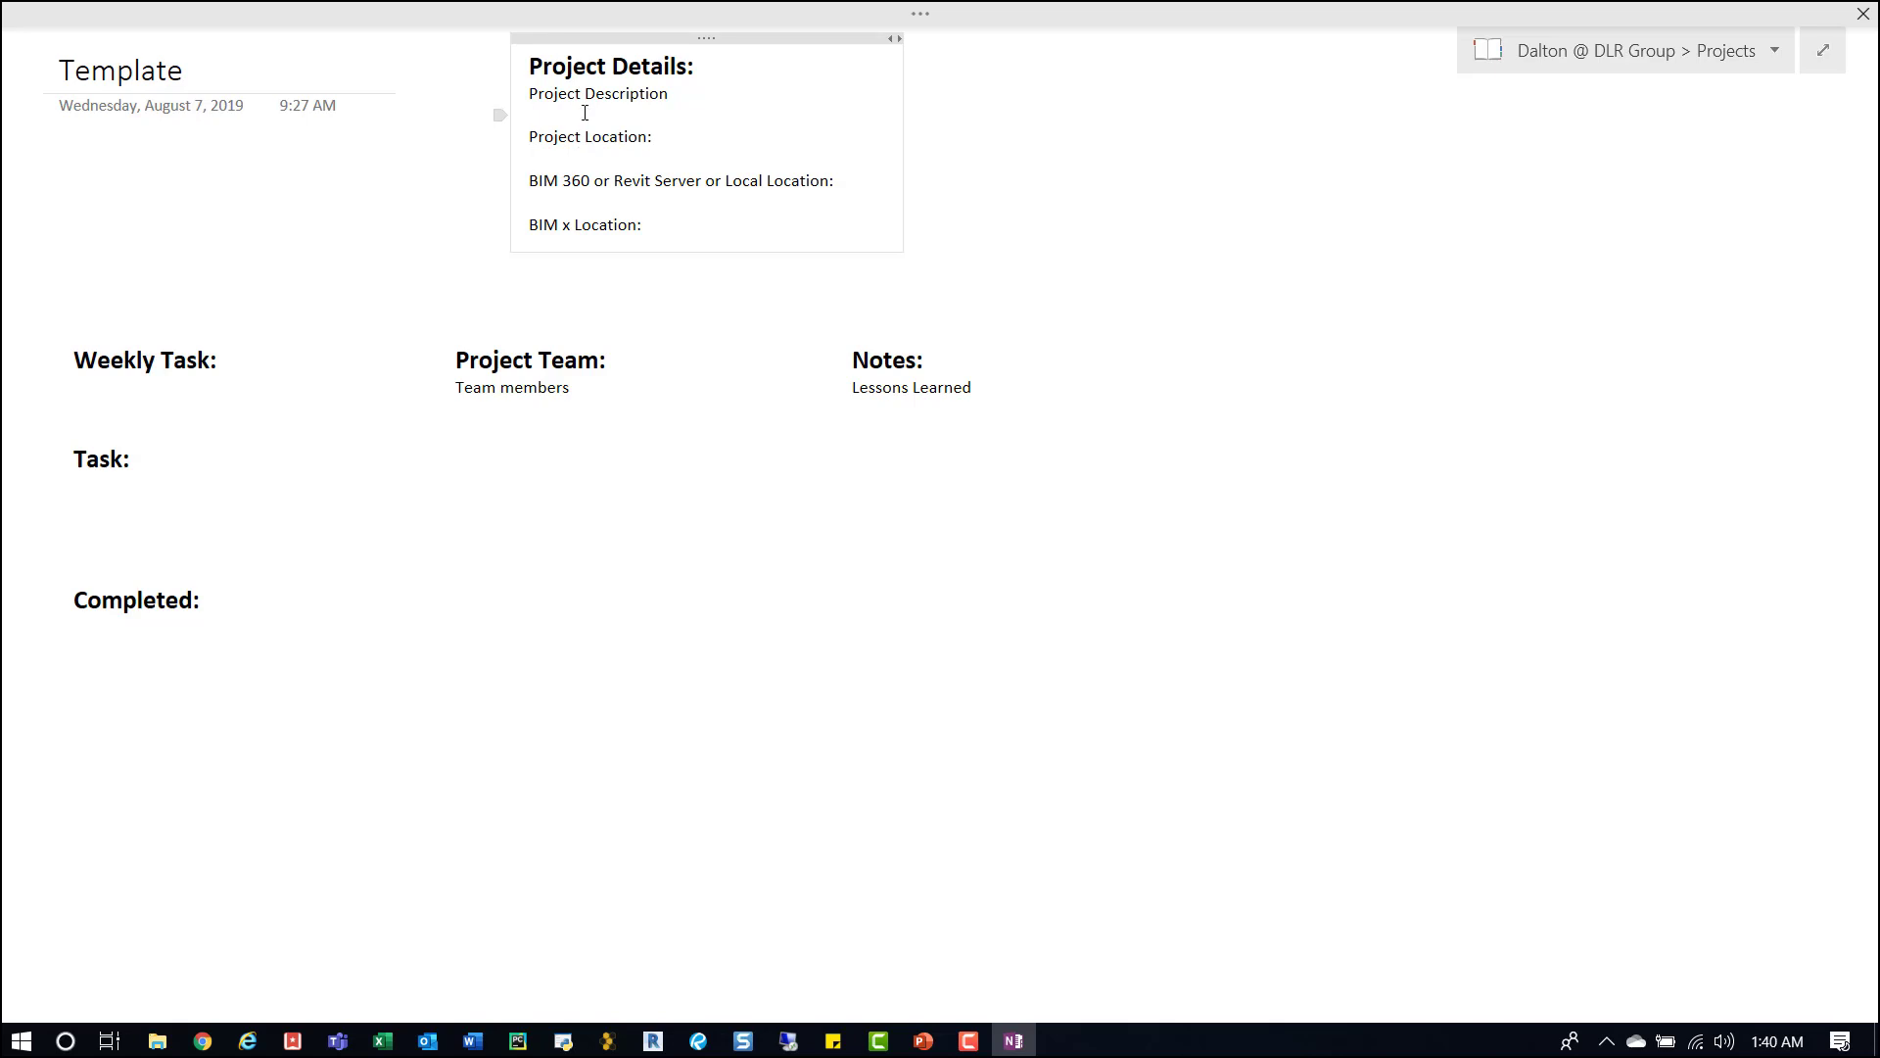
pyautogui.click(586, 115)
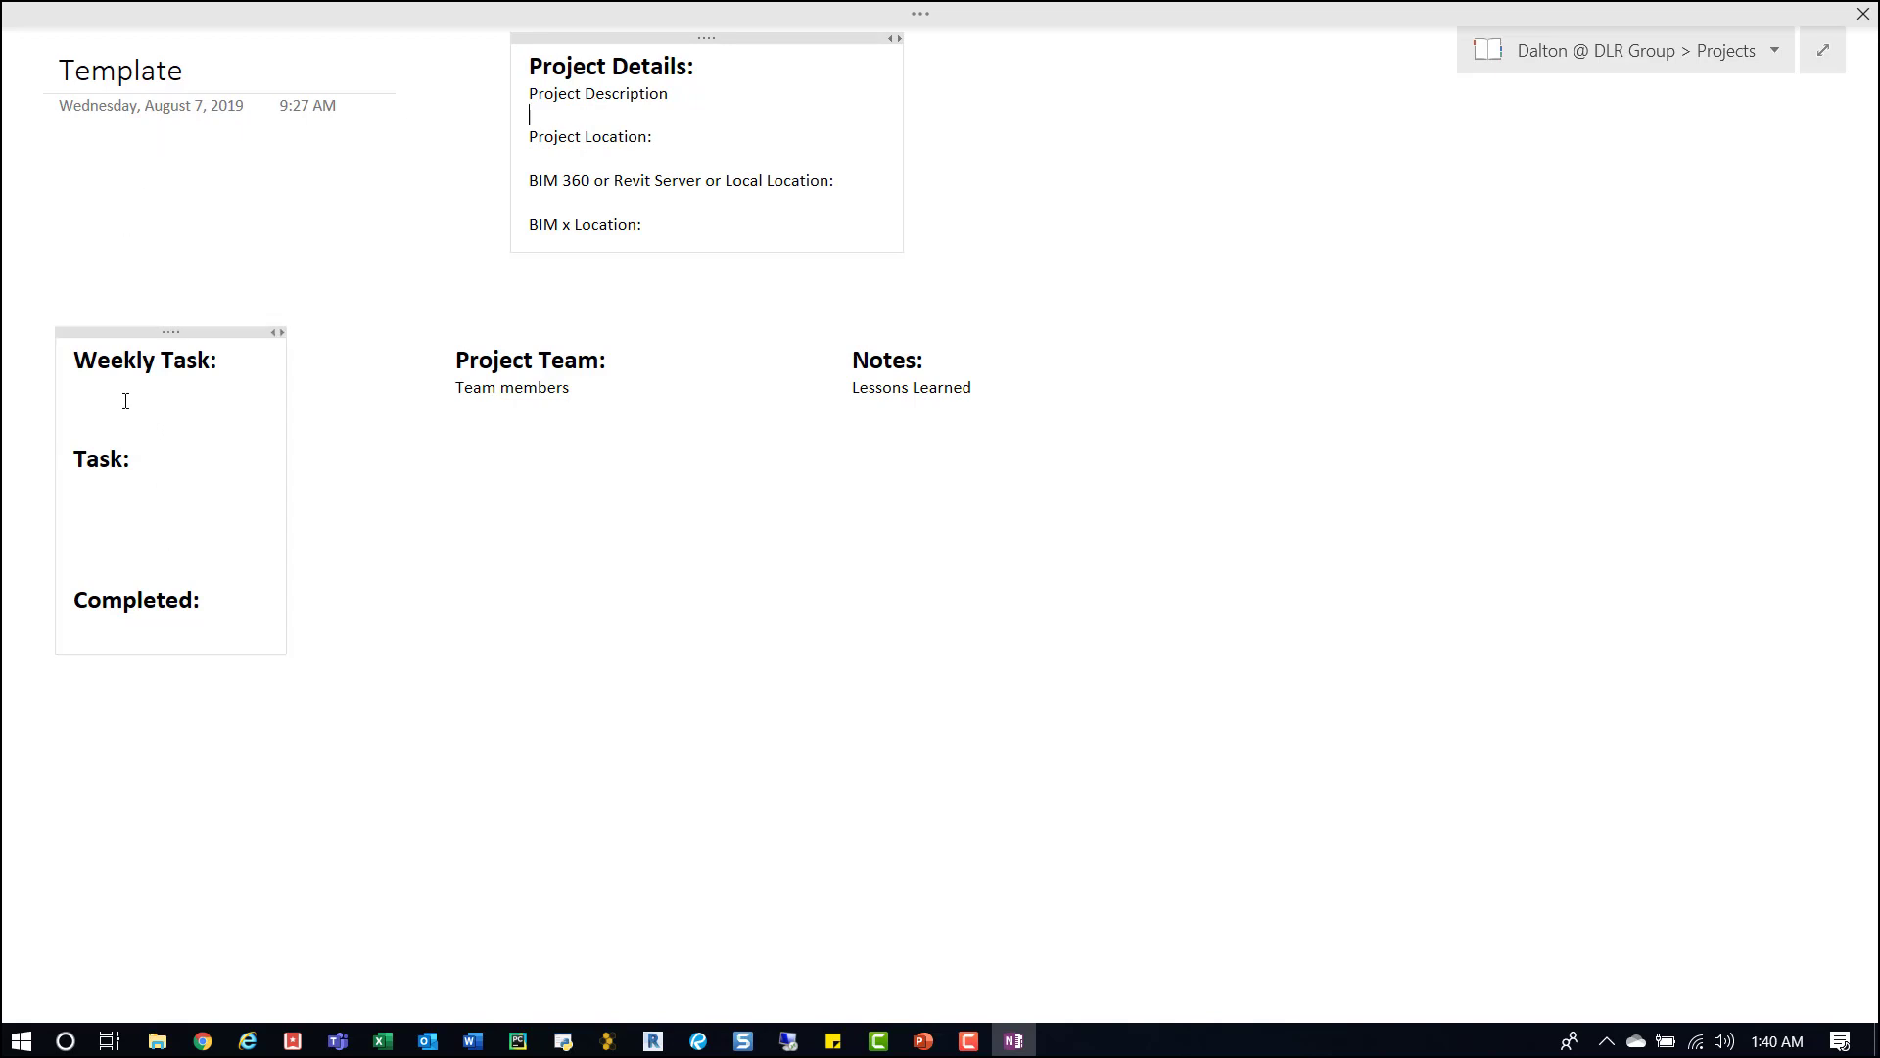
pyautogui.click(113, 388)
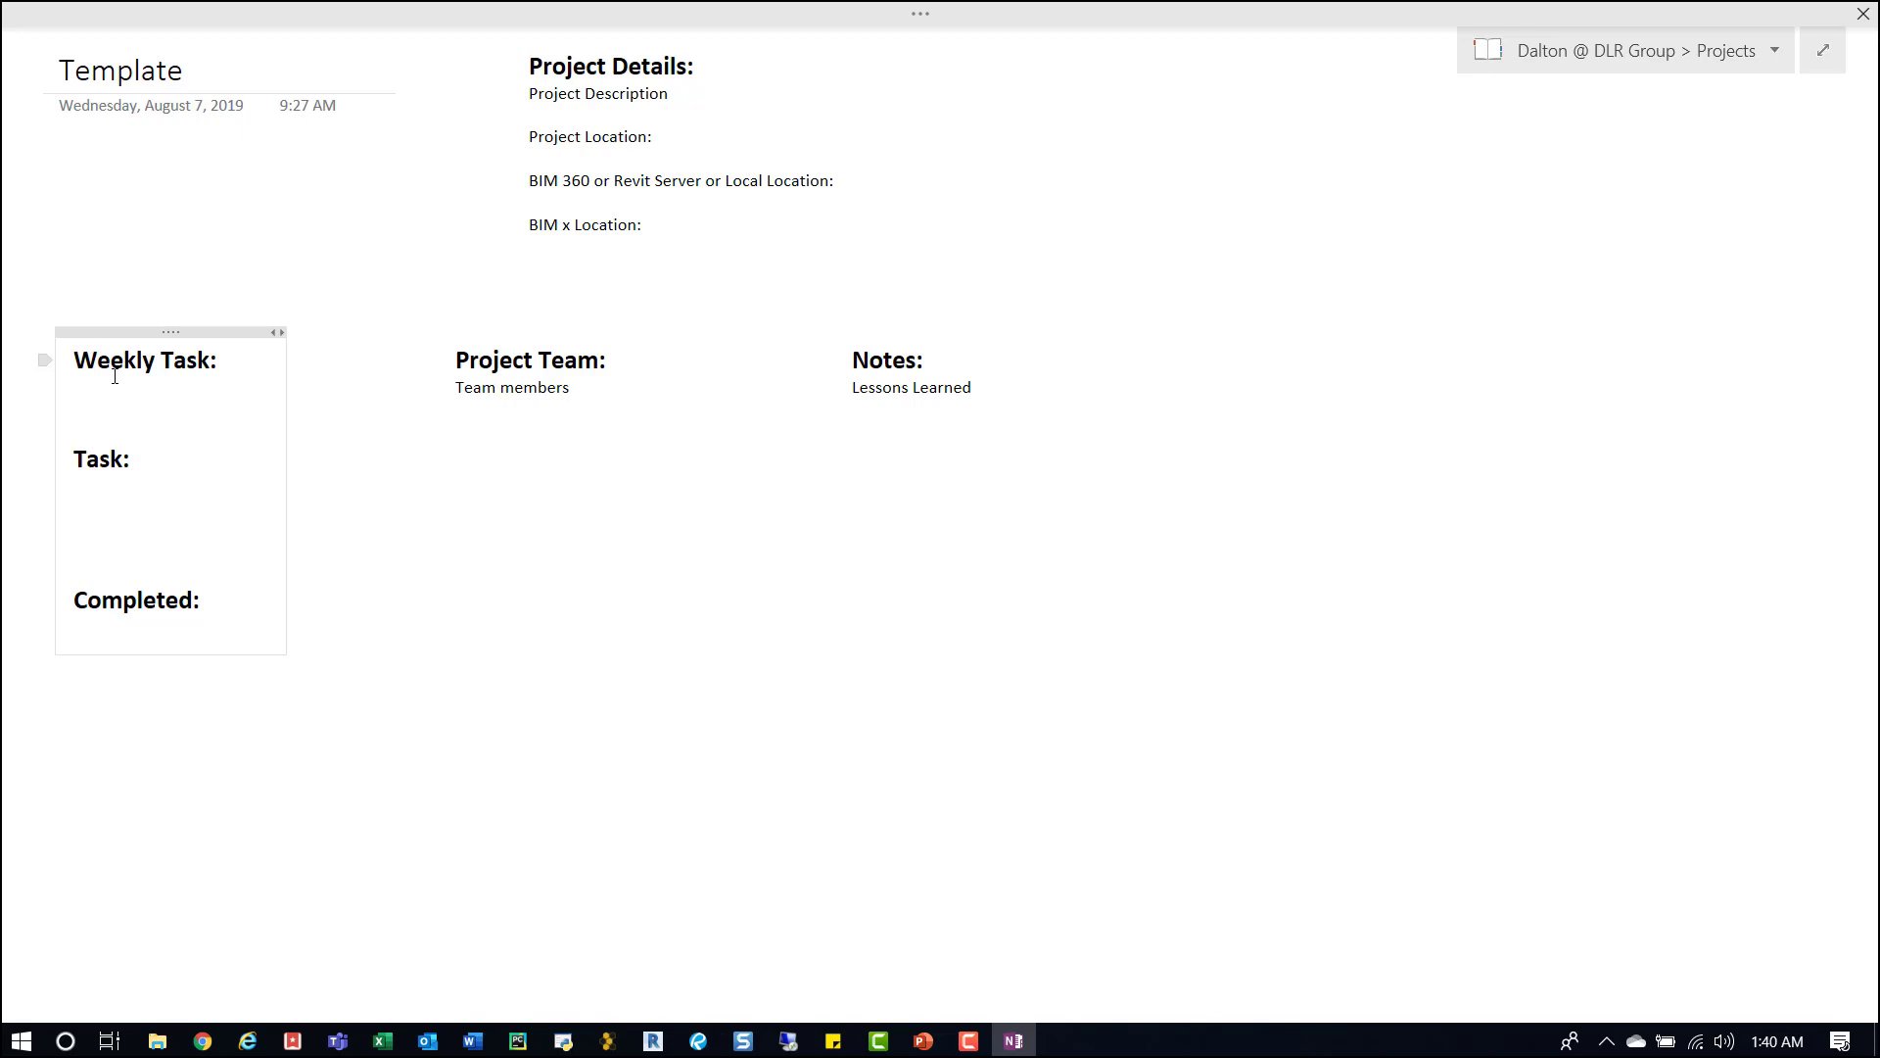
pyautogui.click(77, 388)
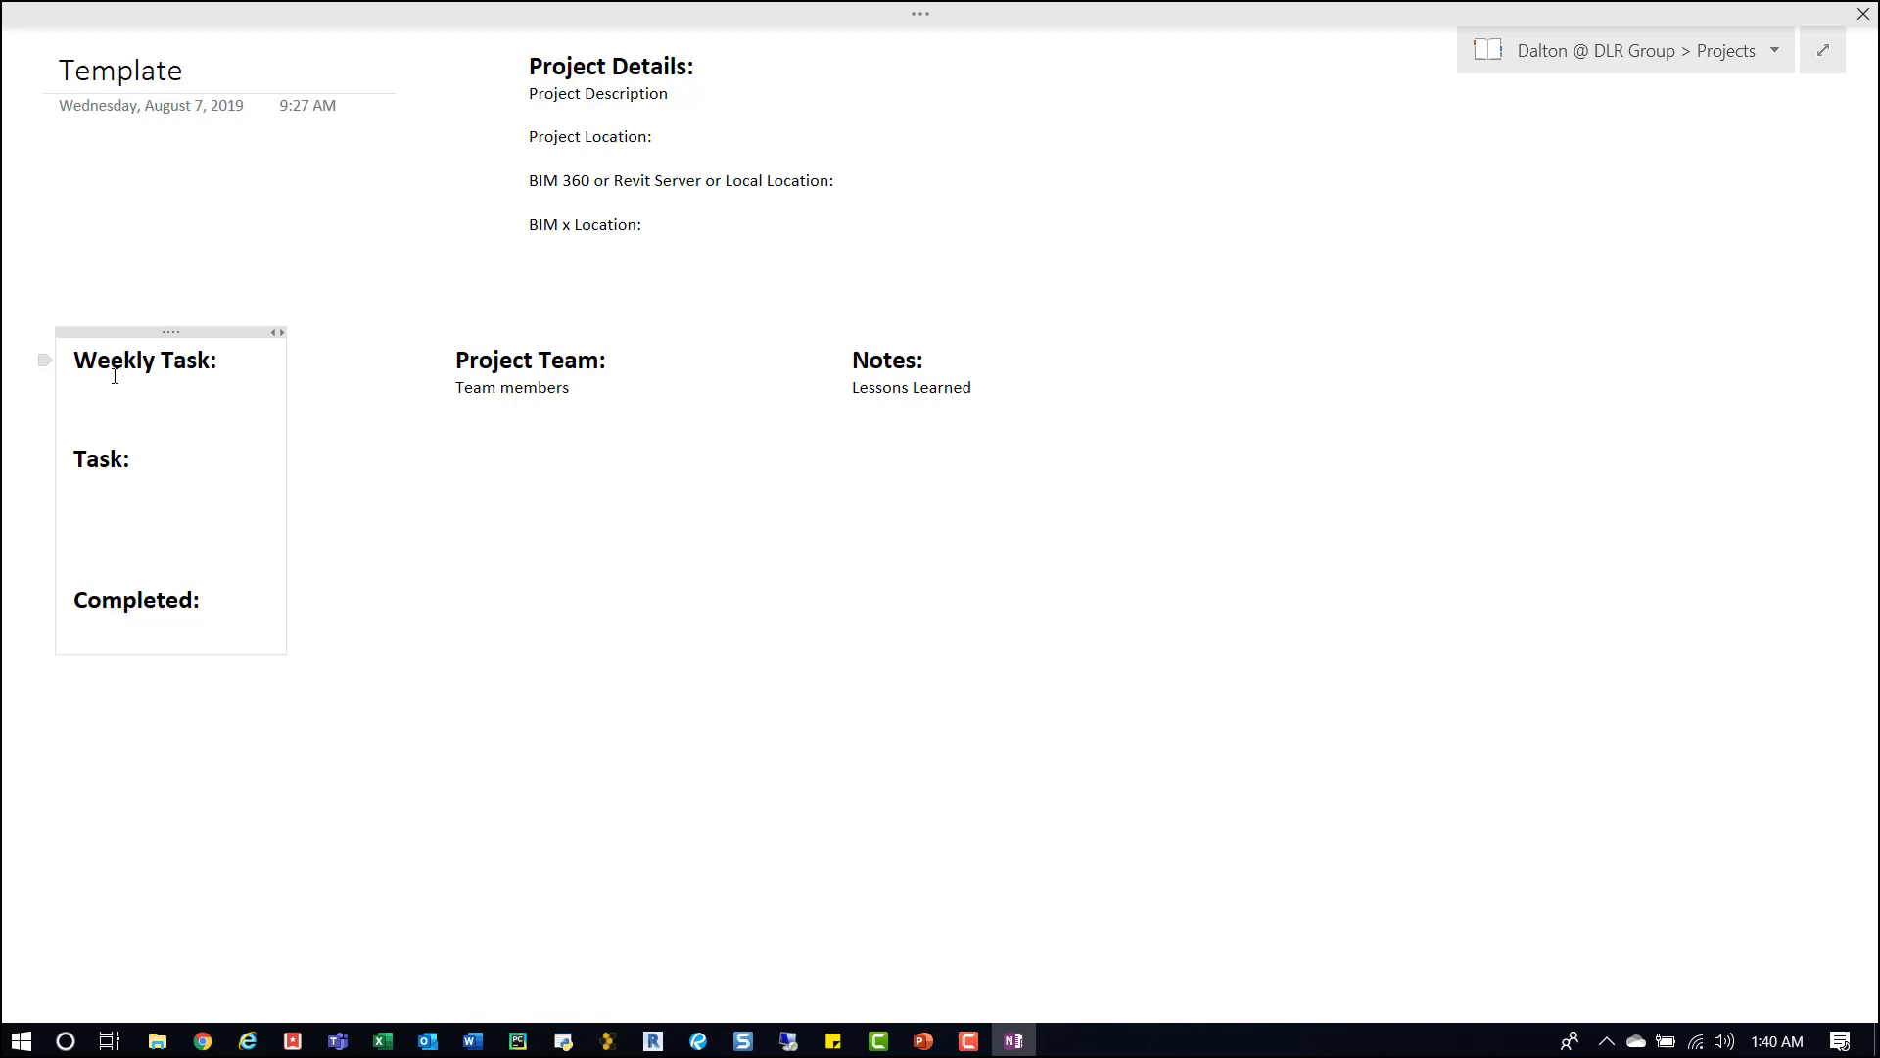
pyautogui.click(77, 388)
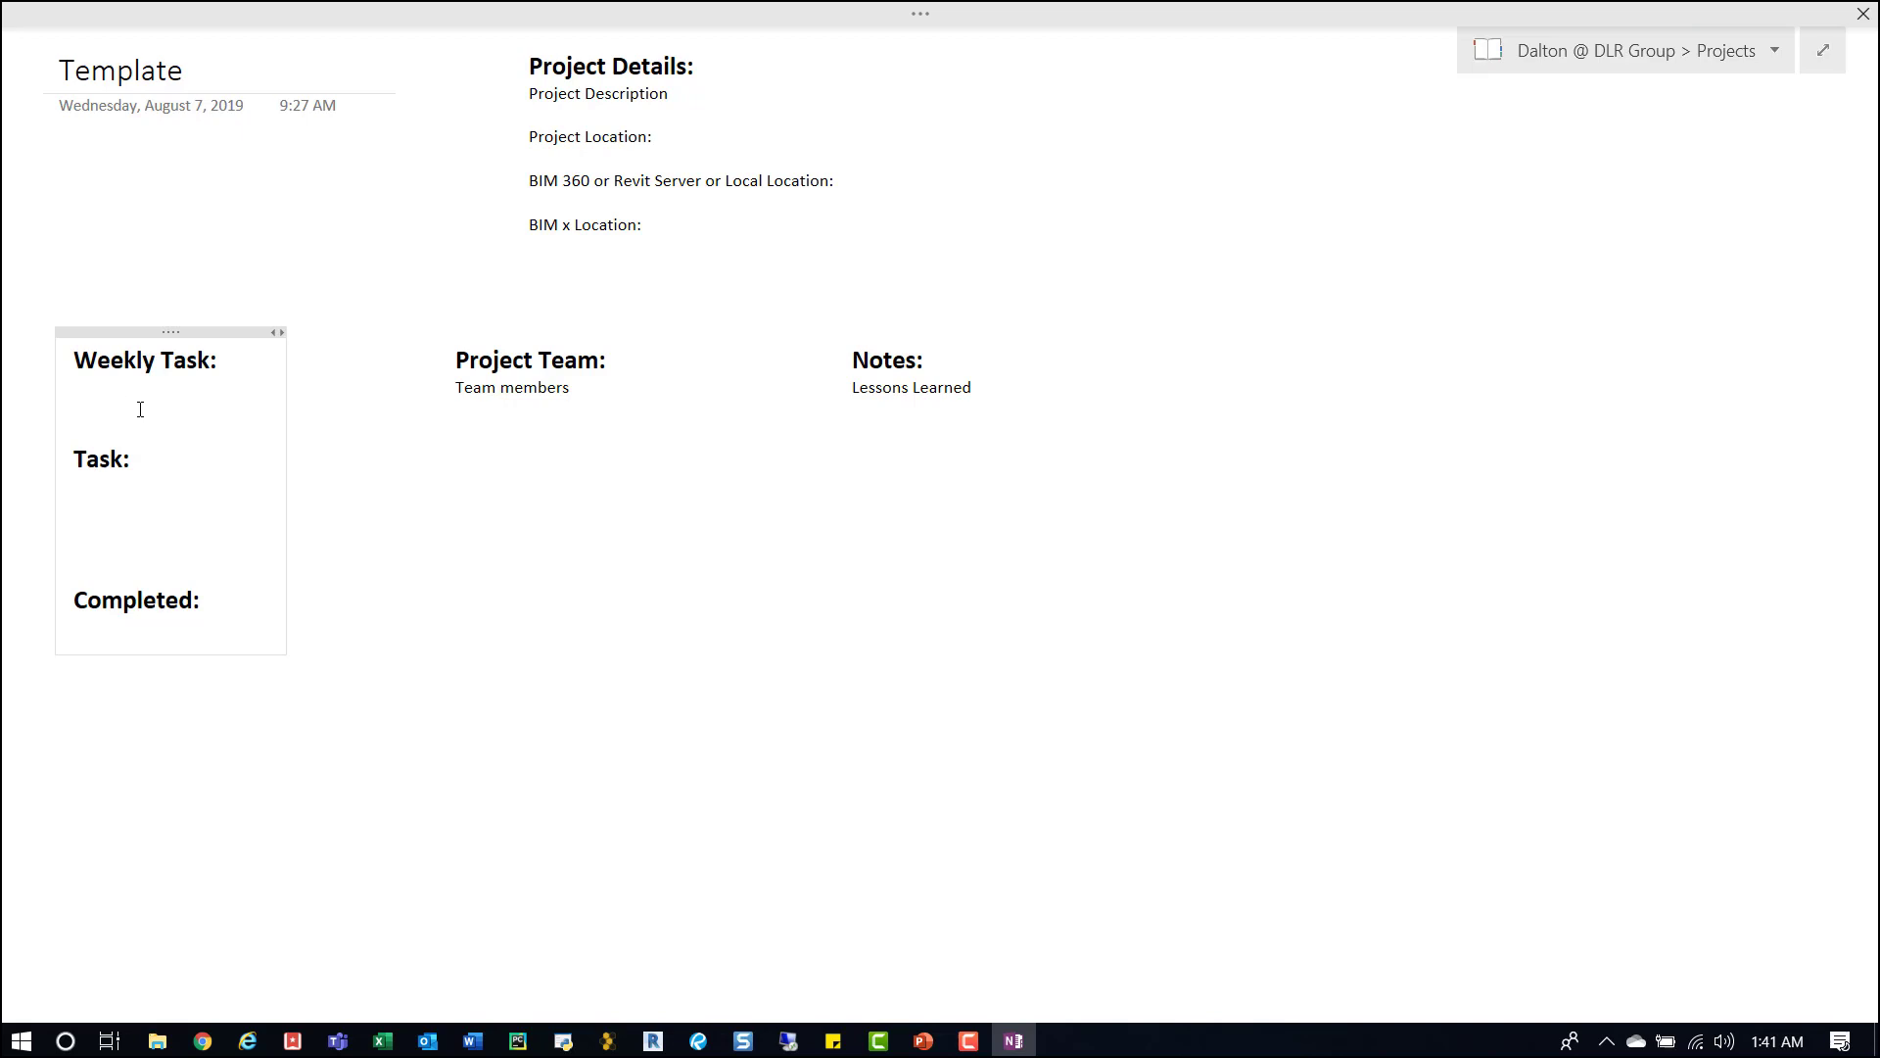
pyautogui.moveTo(125, 529)
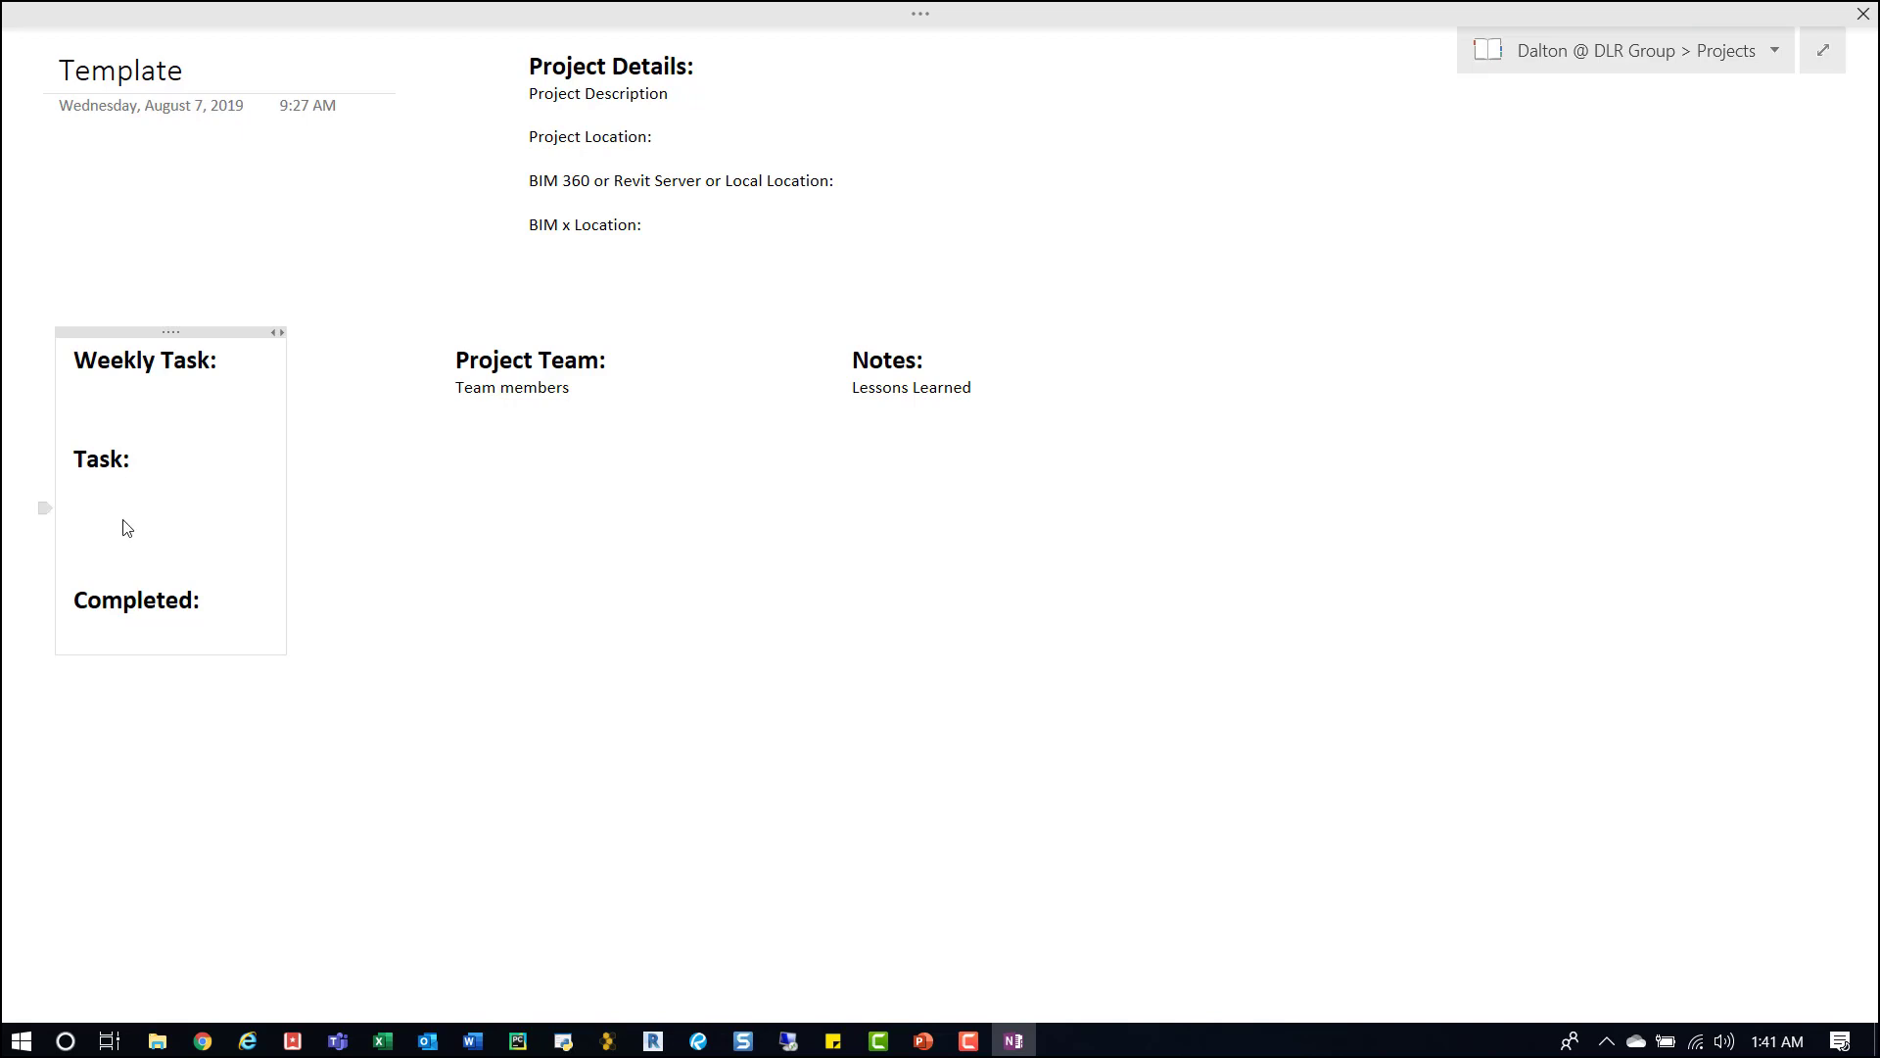
pyautogui.click(74, 528)
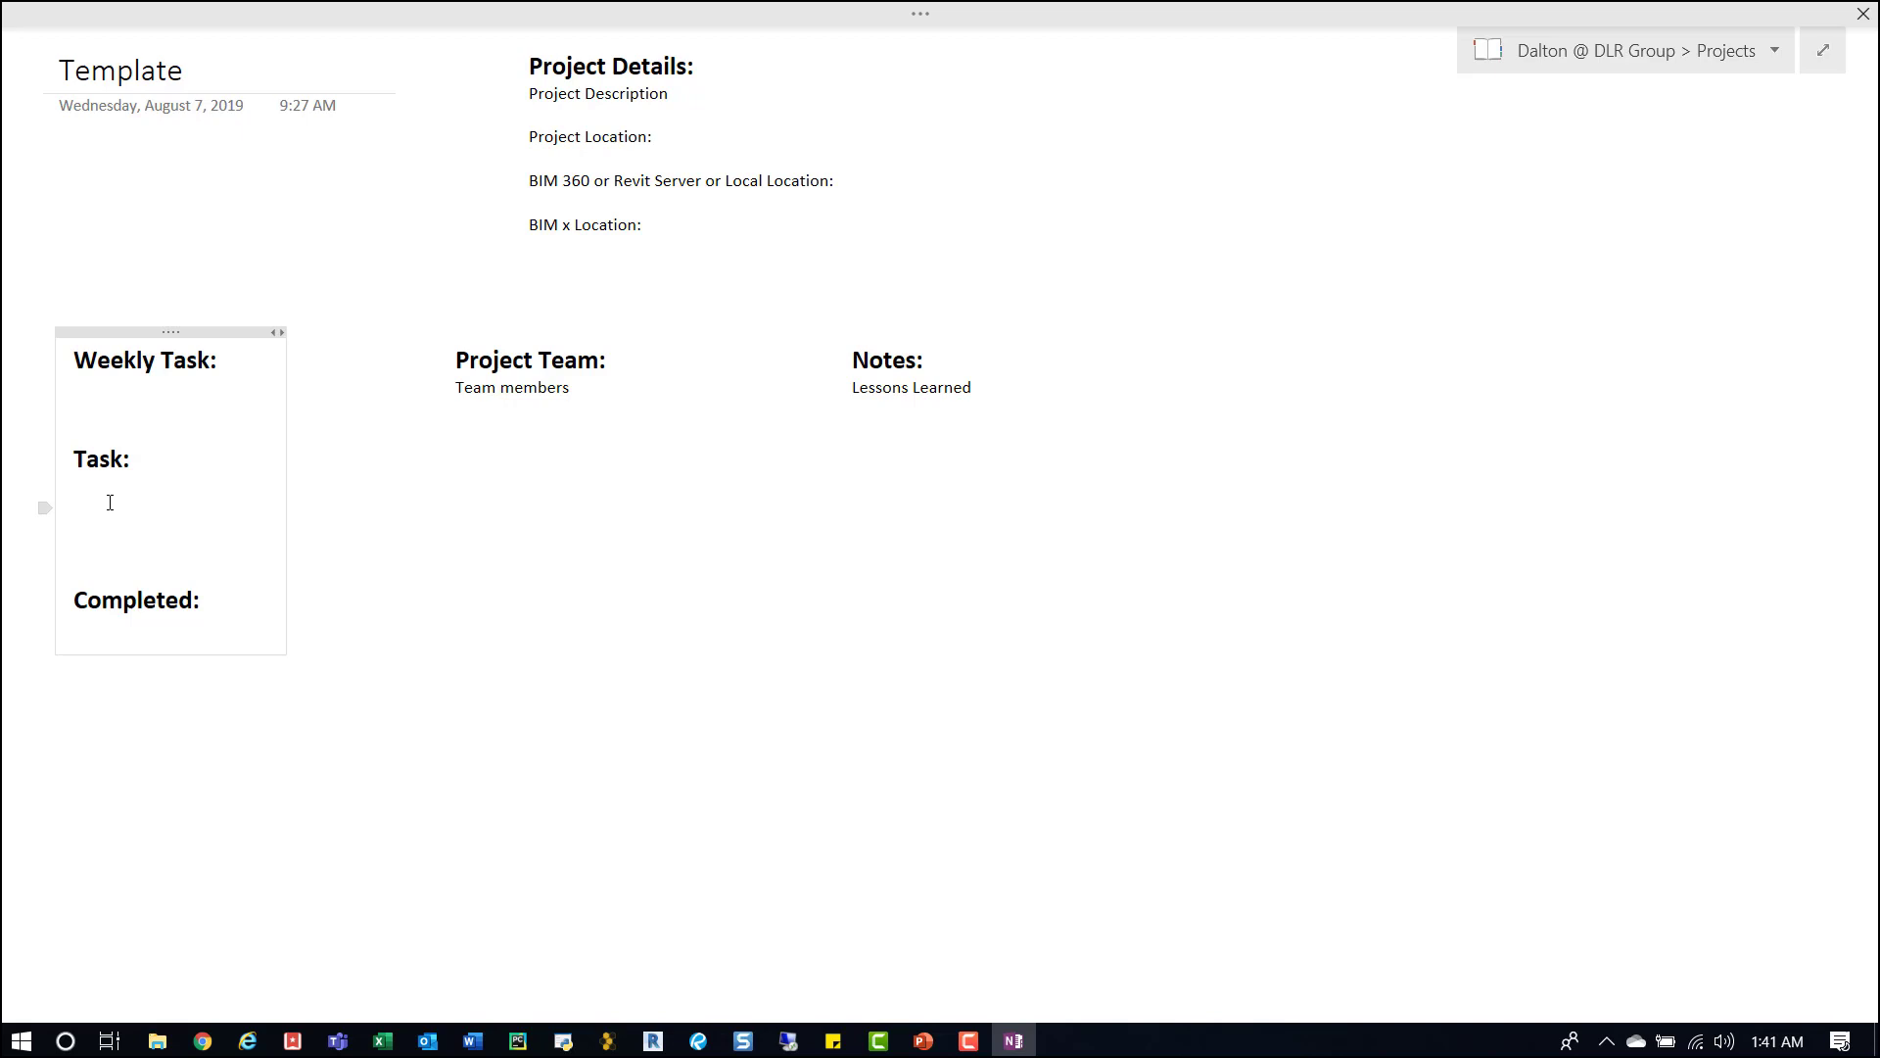
pyautogui.click(109, 504)
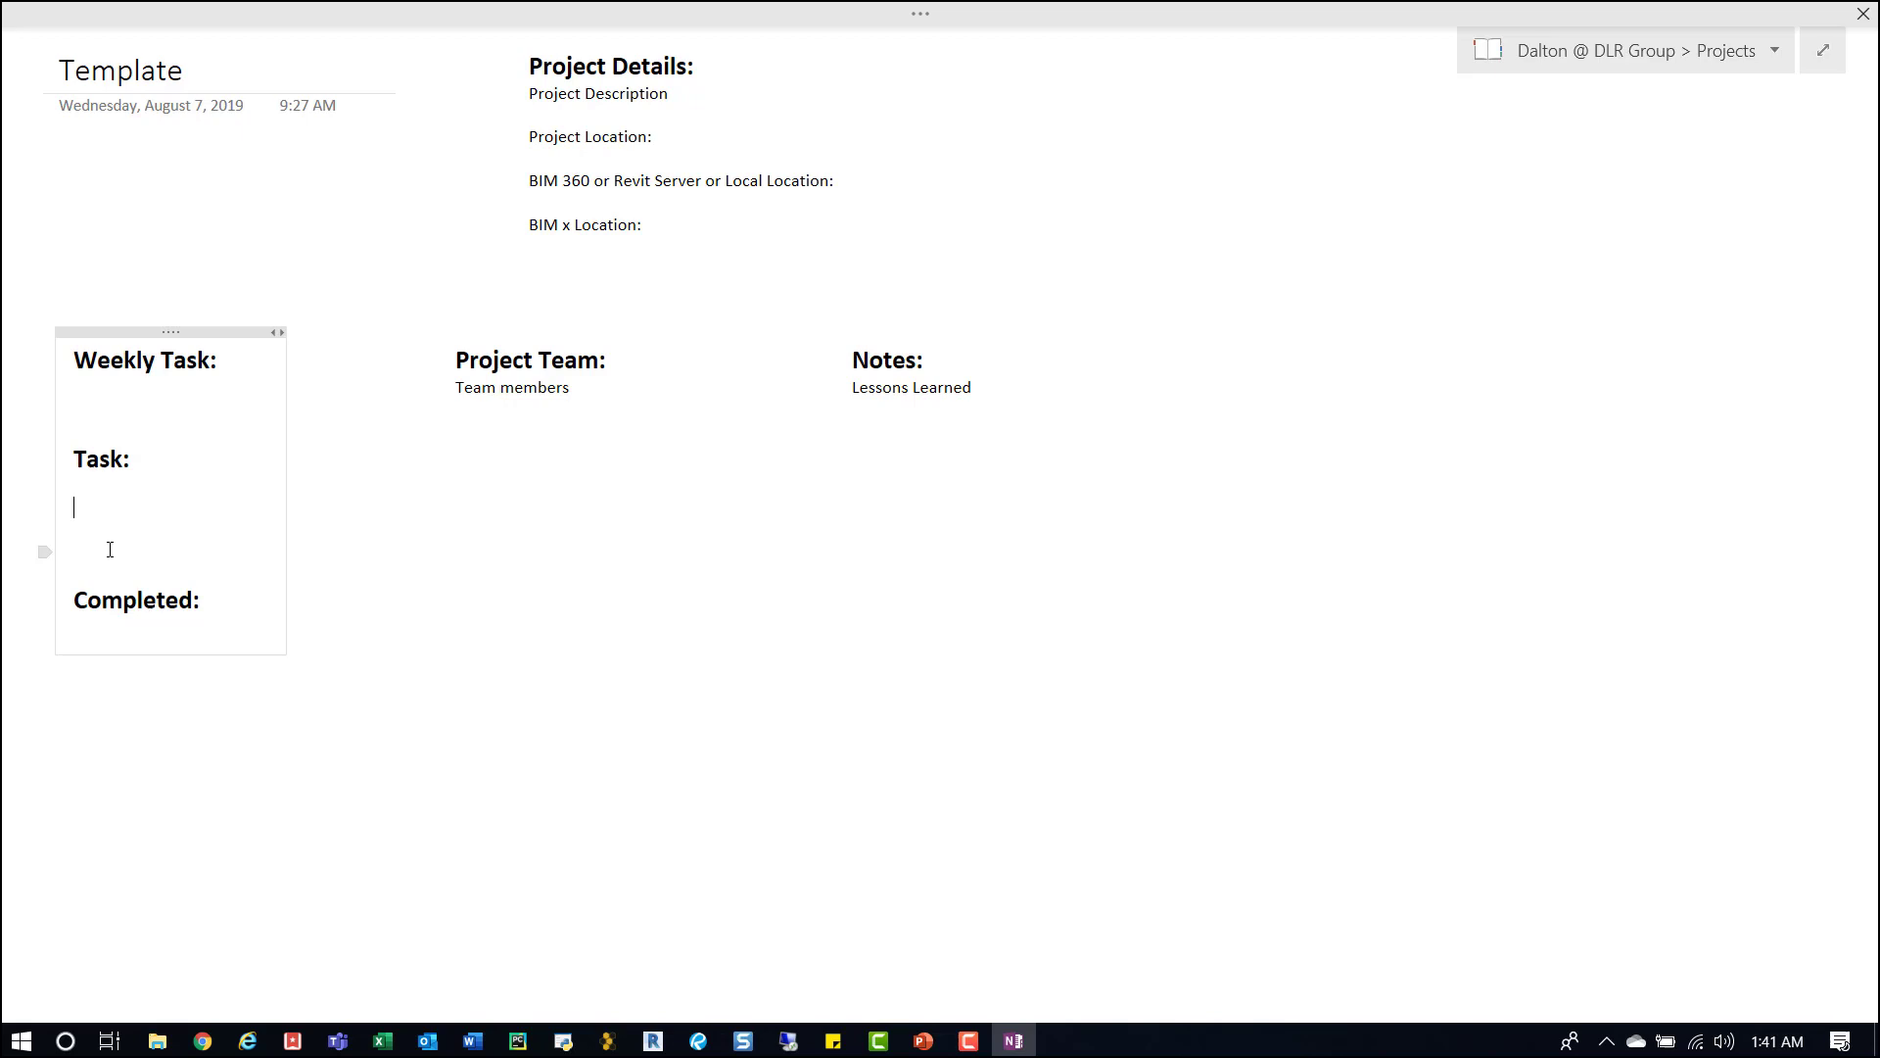
pyautogui.moveTo(114, 544)
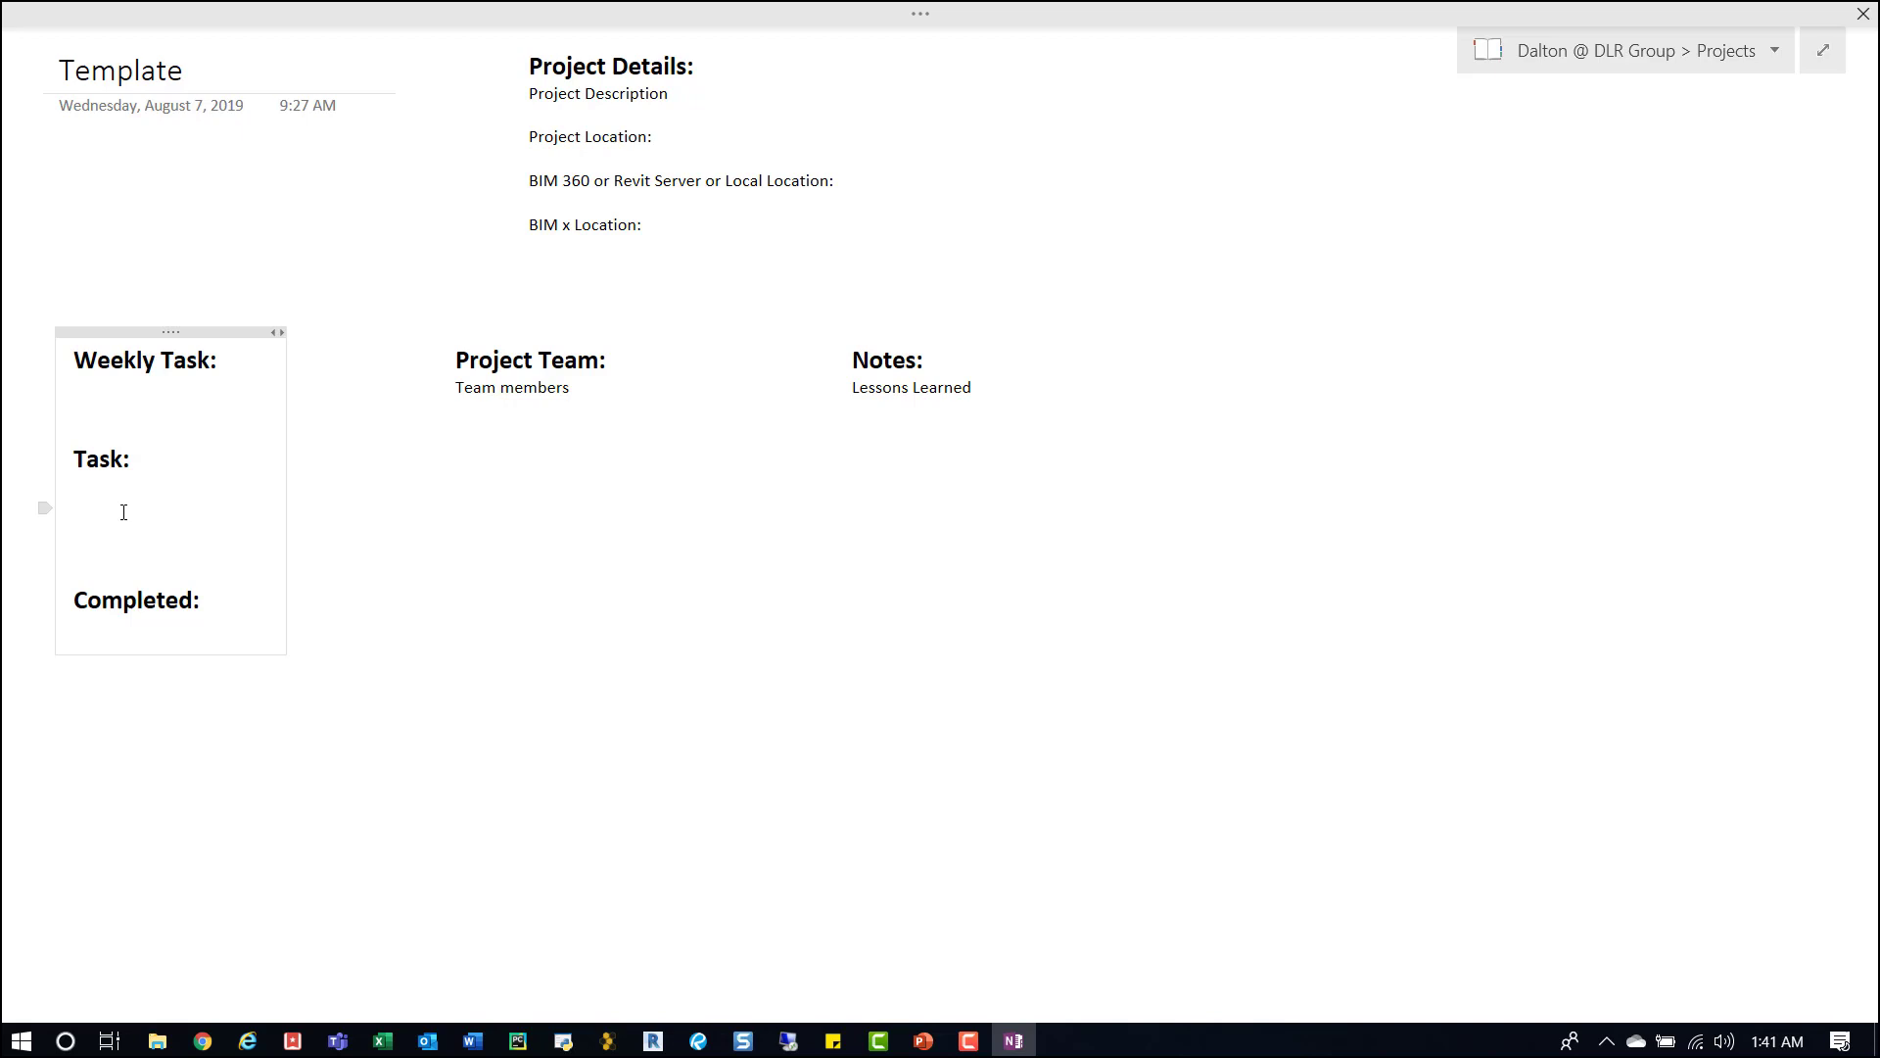
pyautogui.click(137, 634)
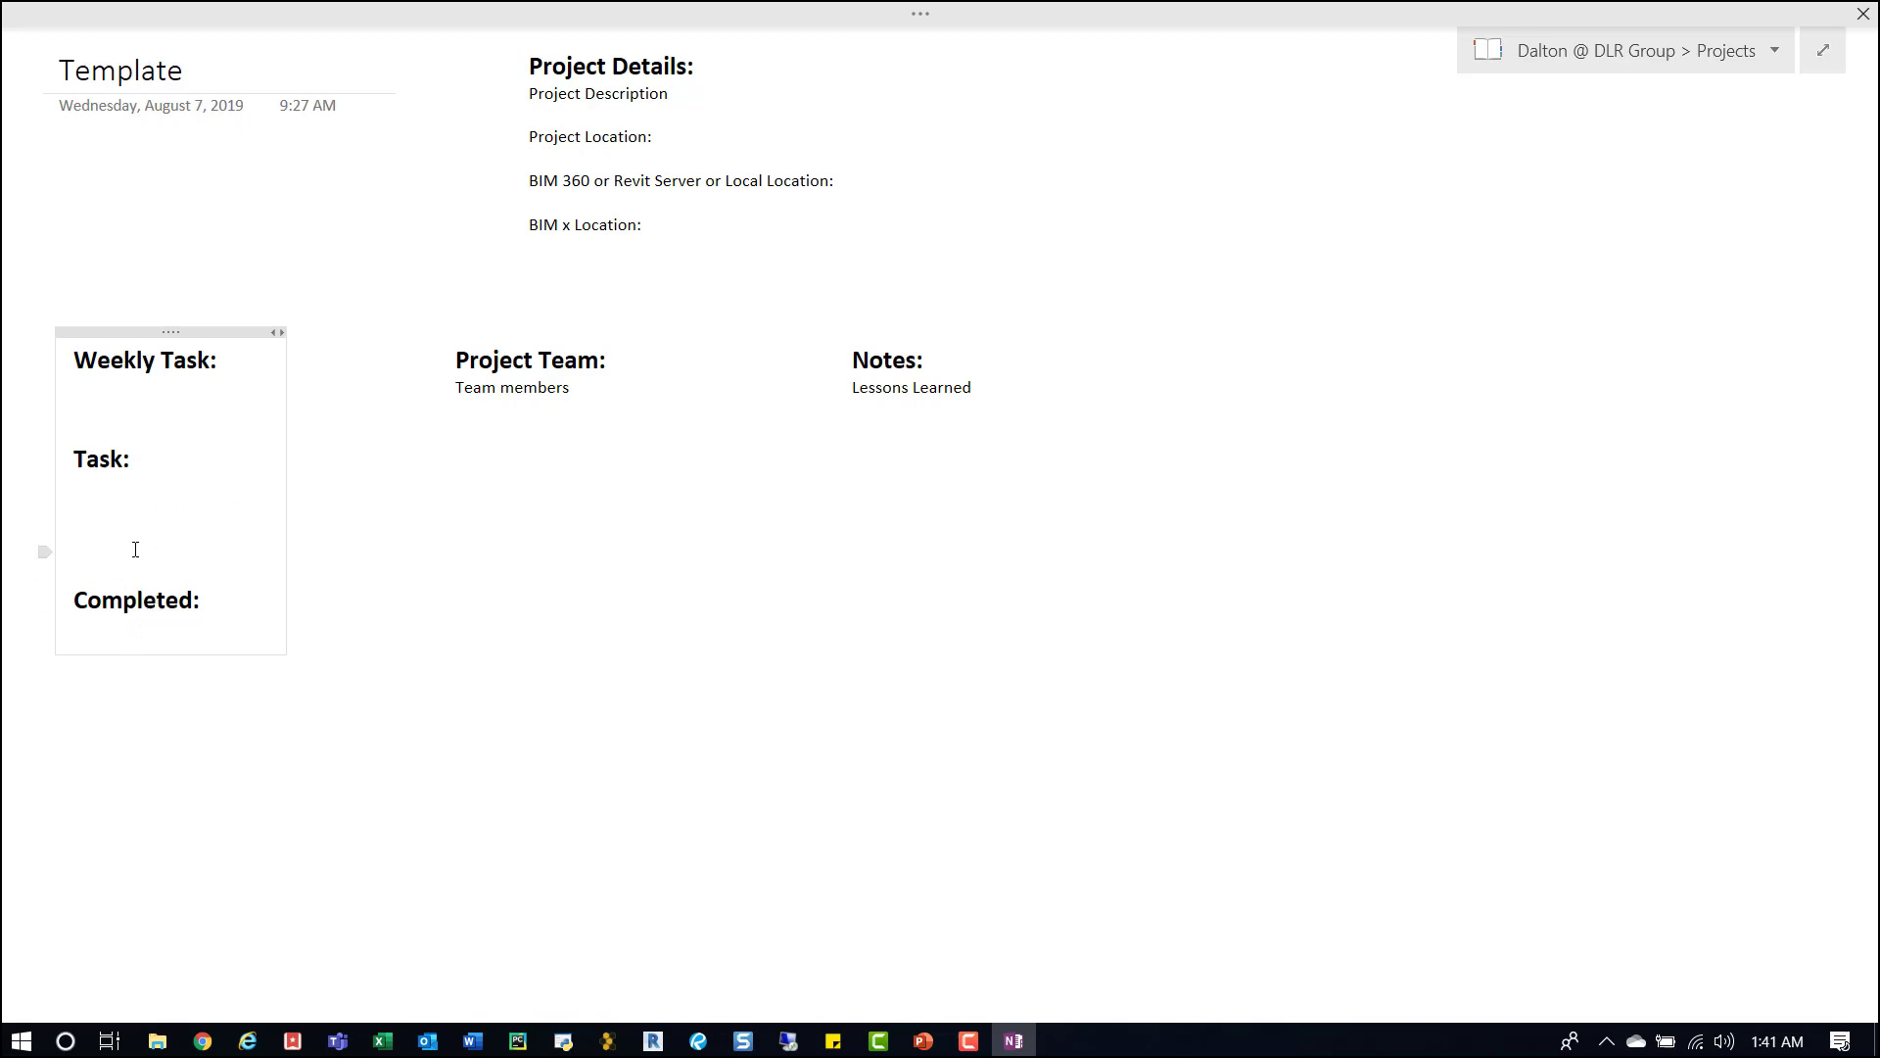
pyautogui.moveTo(137, 545)
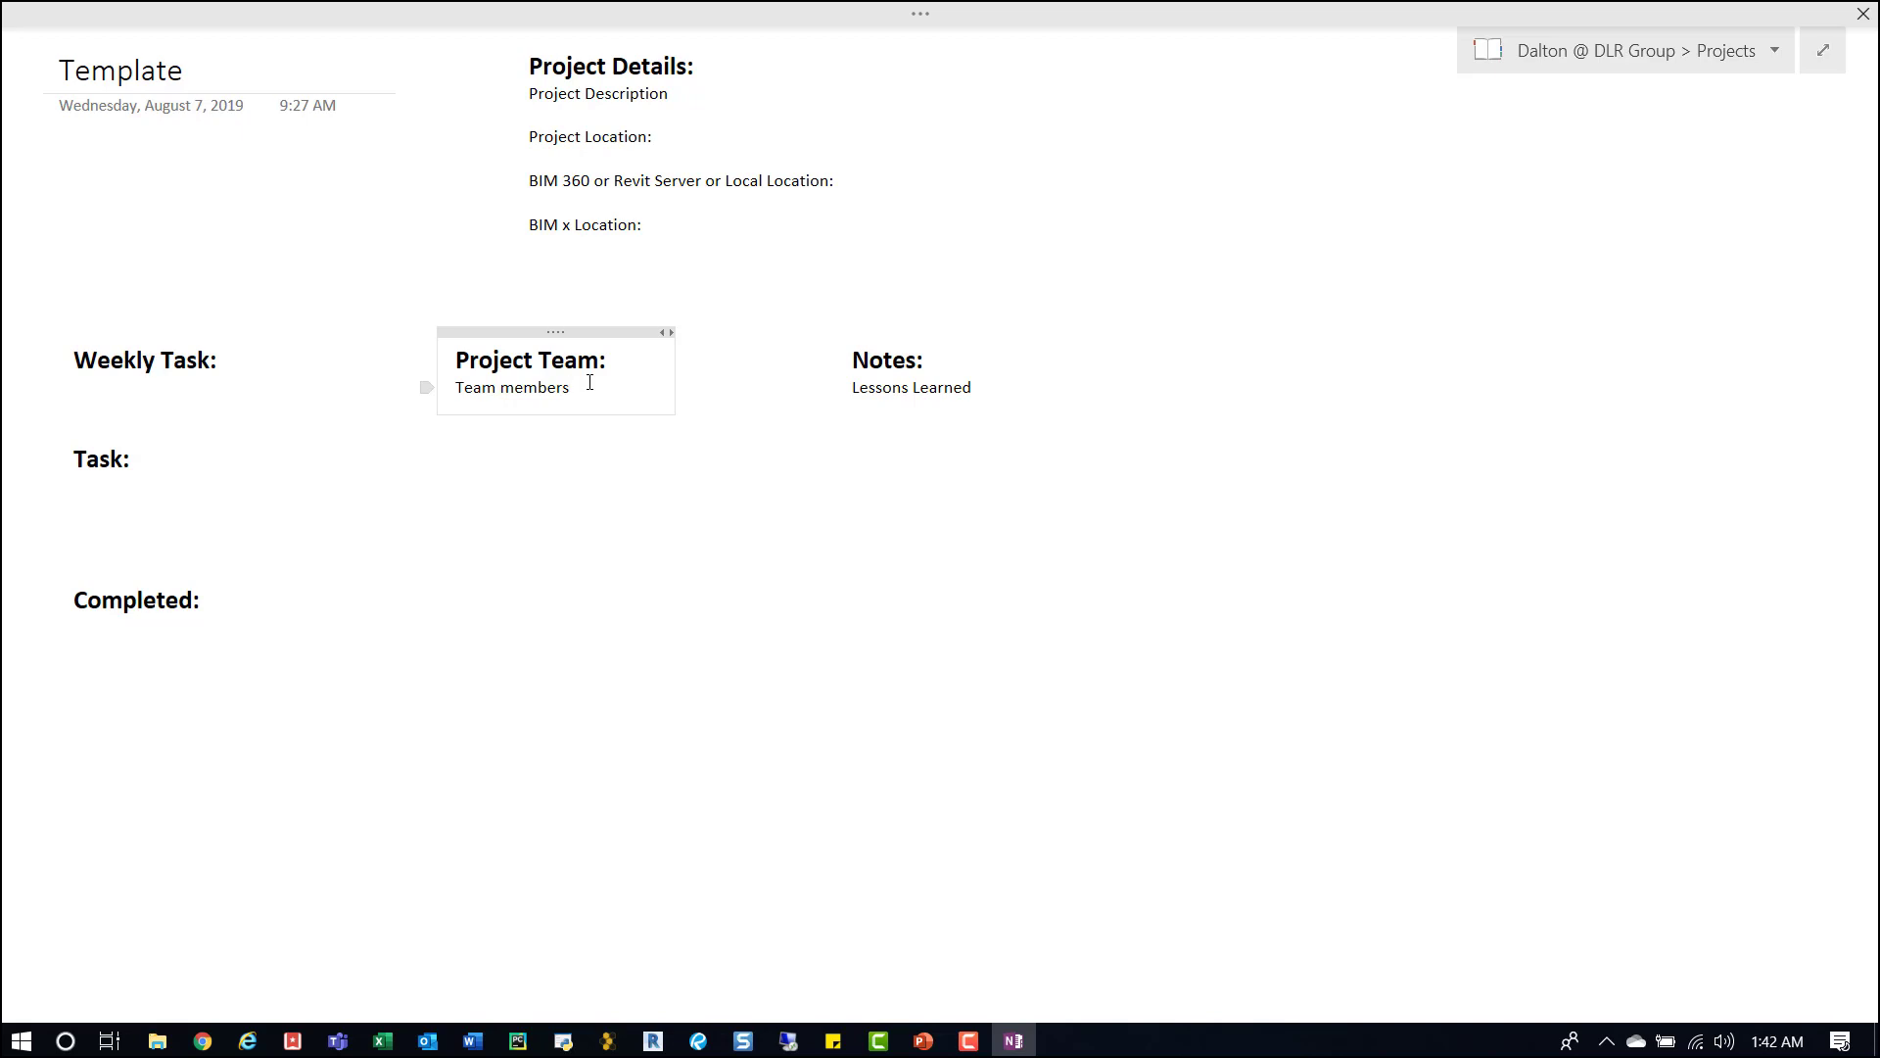
pyautogui.click(572, 386)
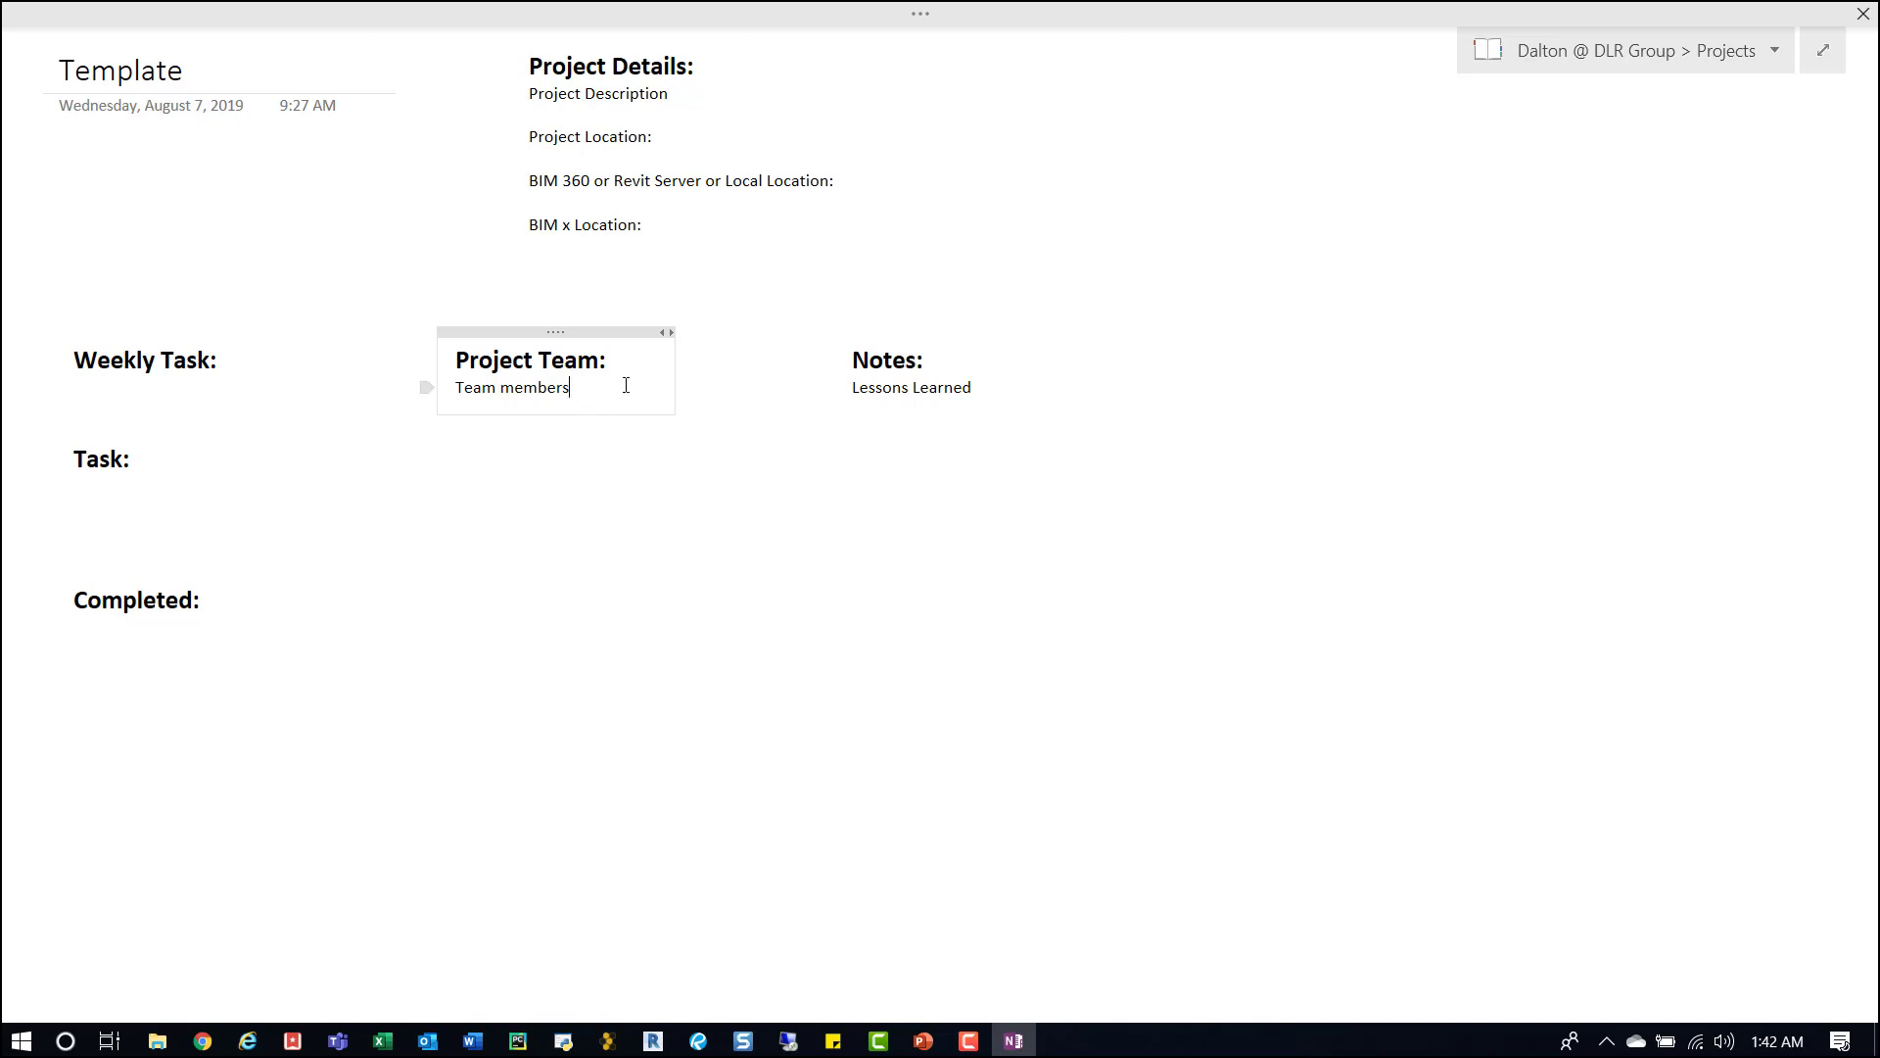
pyautogui.click(913, 386)
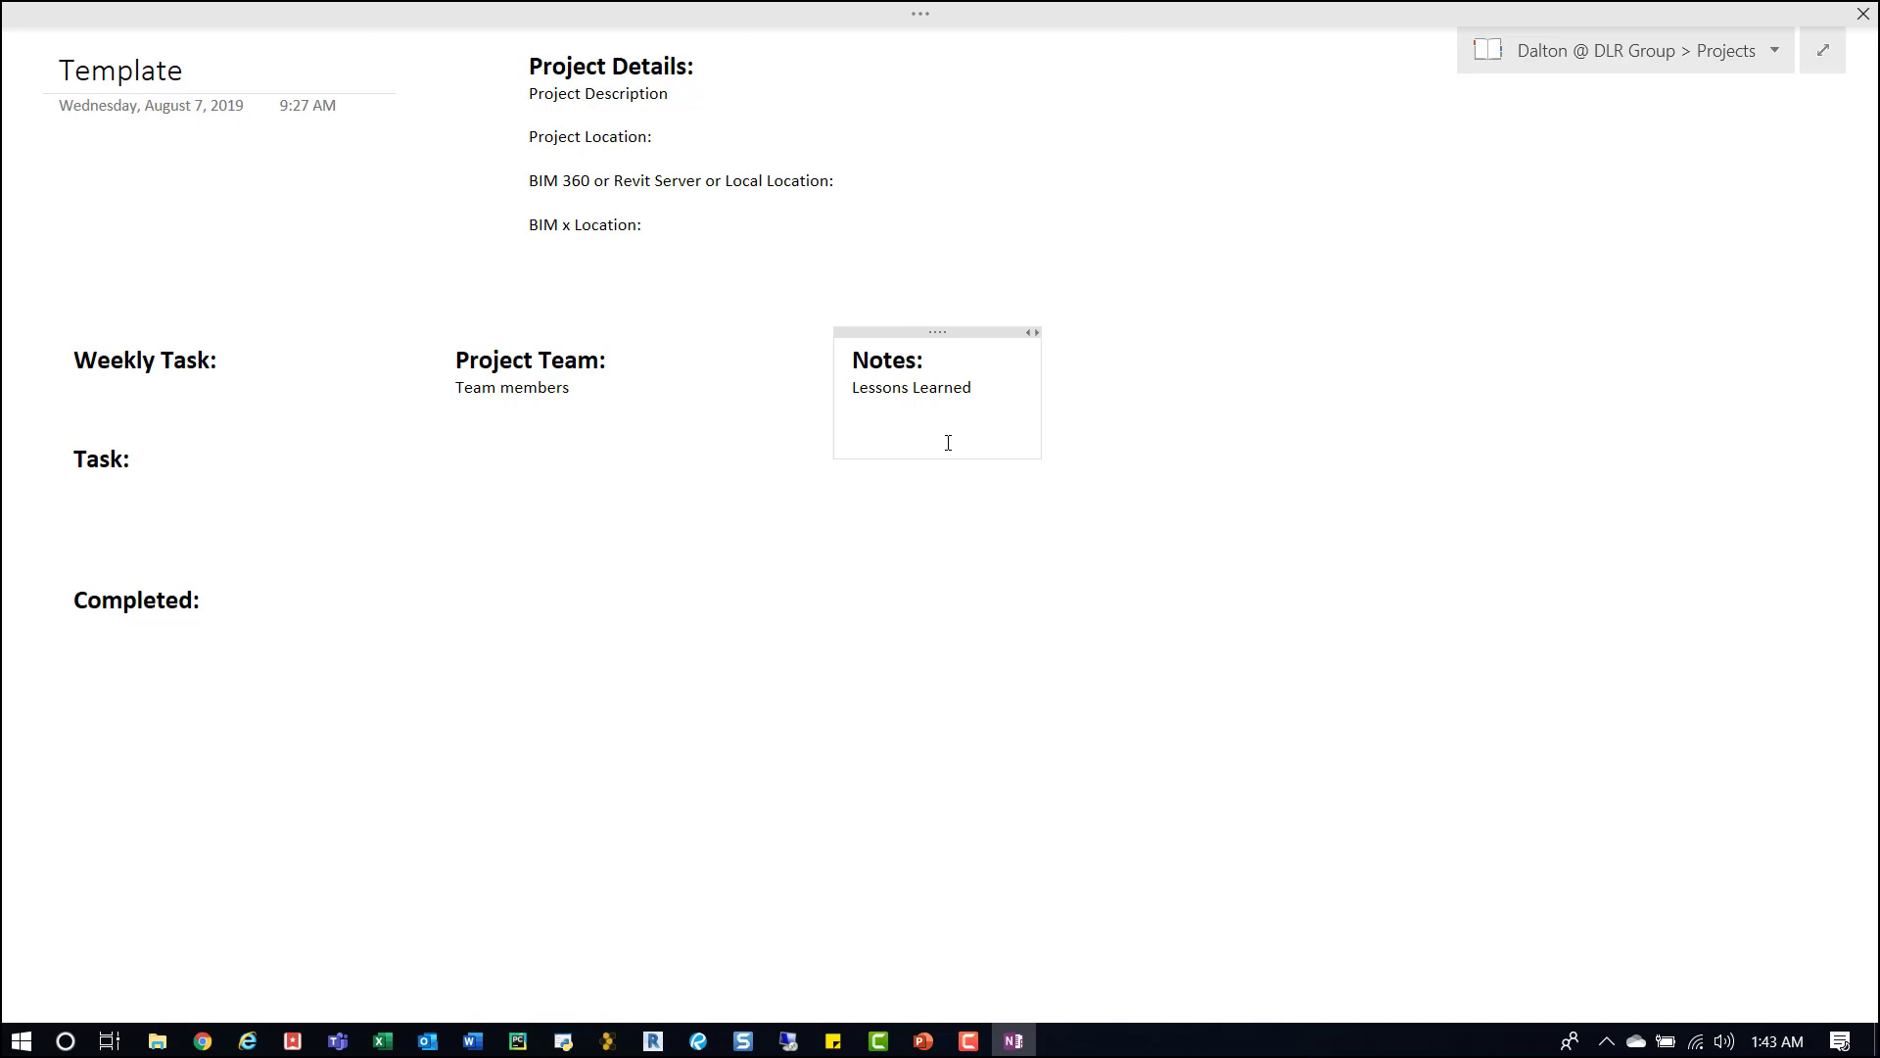
pyautogui.click(922, 360)
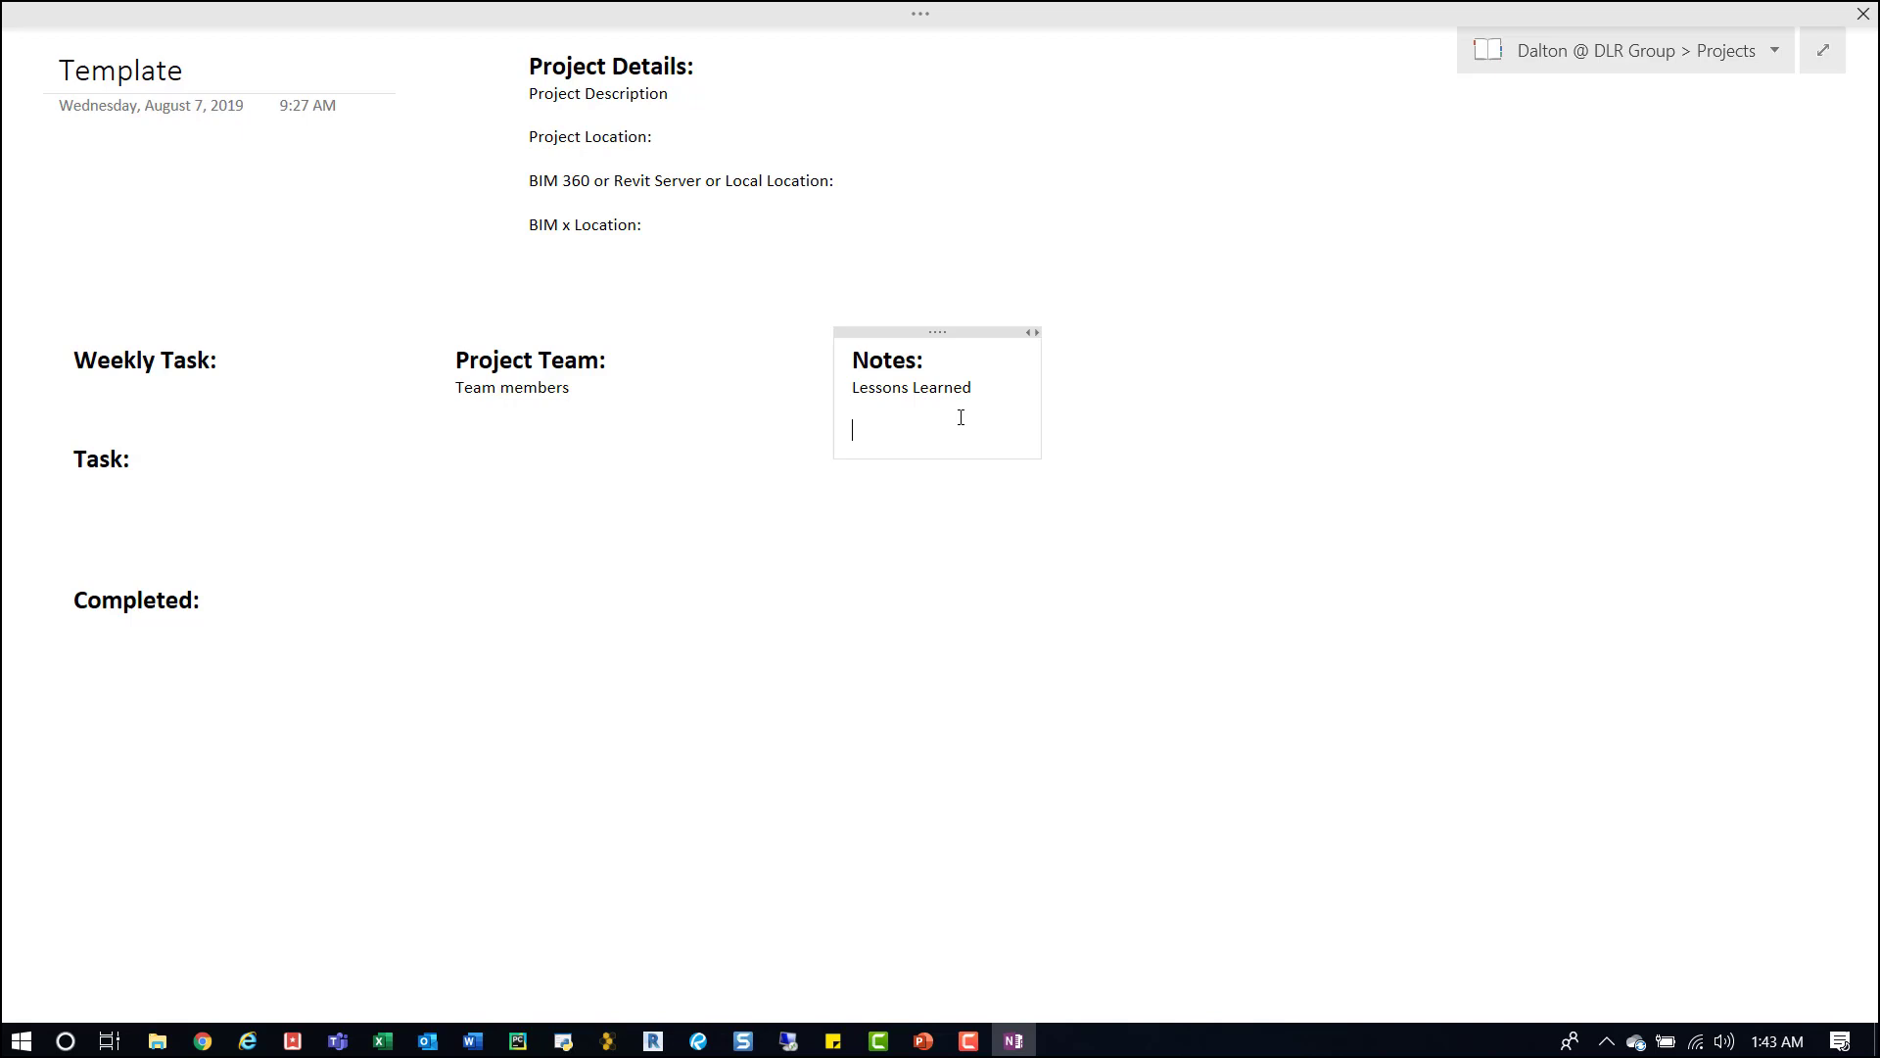
pyautogui.moveTo(962, 412)
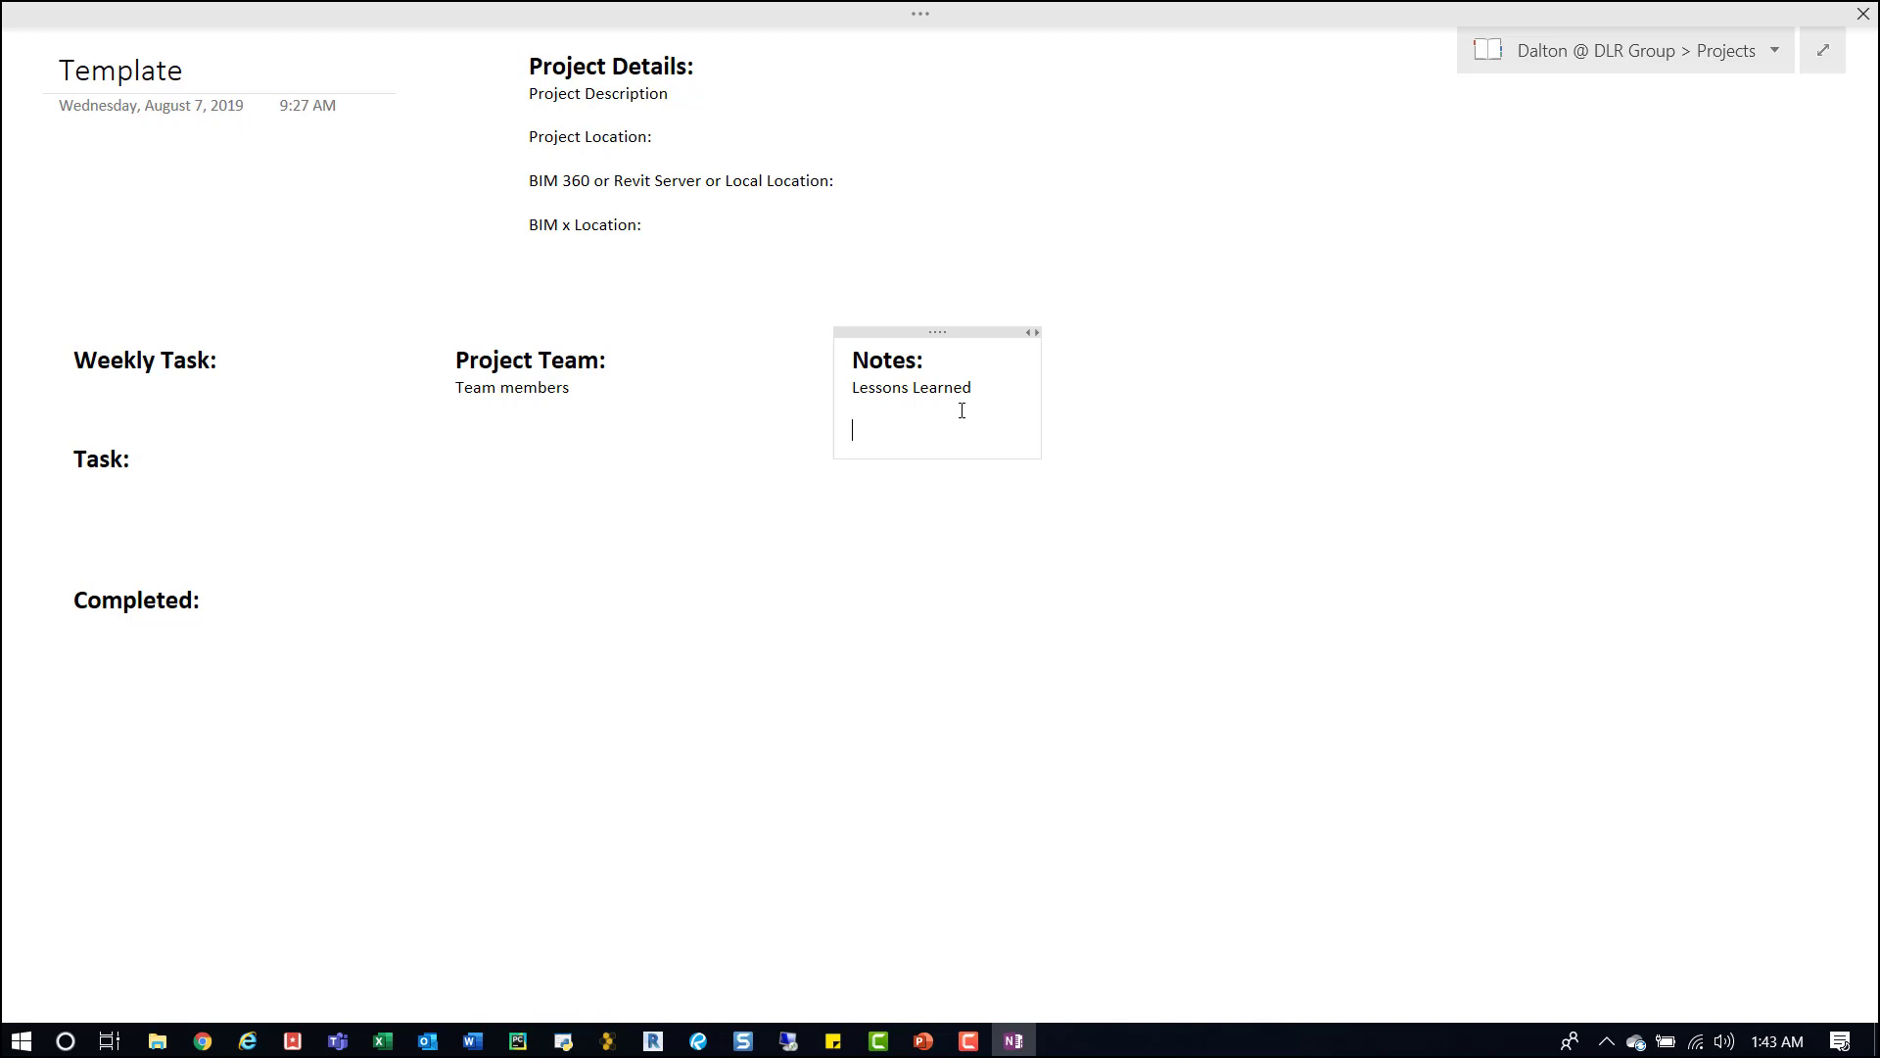
pyautogui.moveTo(1023, 460)
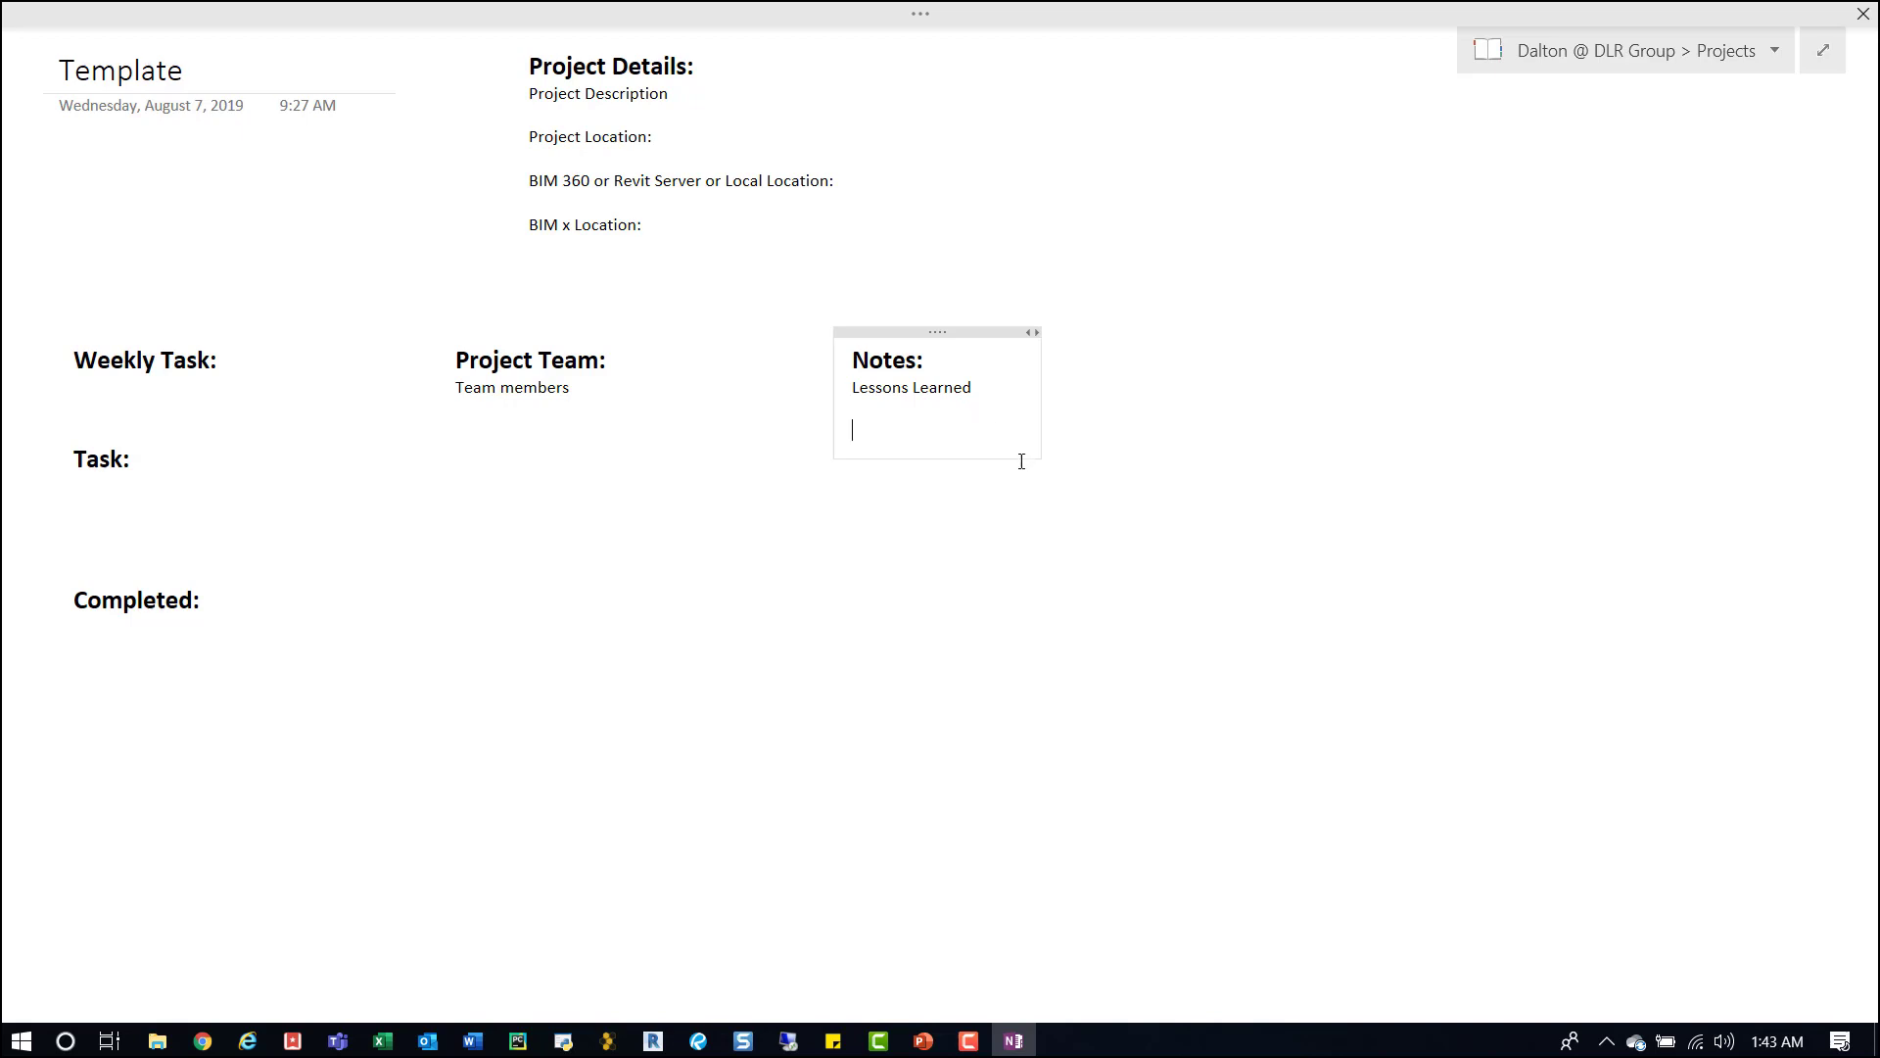
pyautogui.moveTo(976, 417)
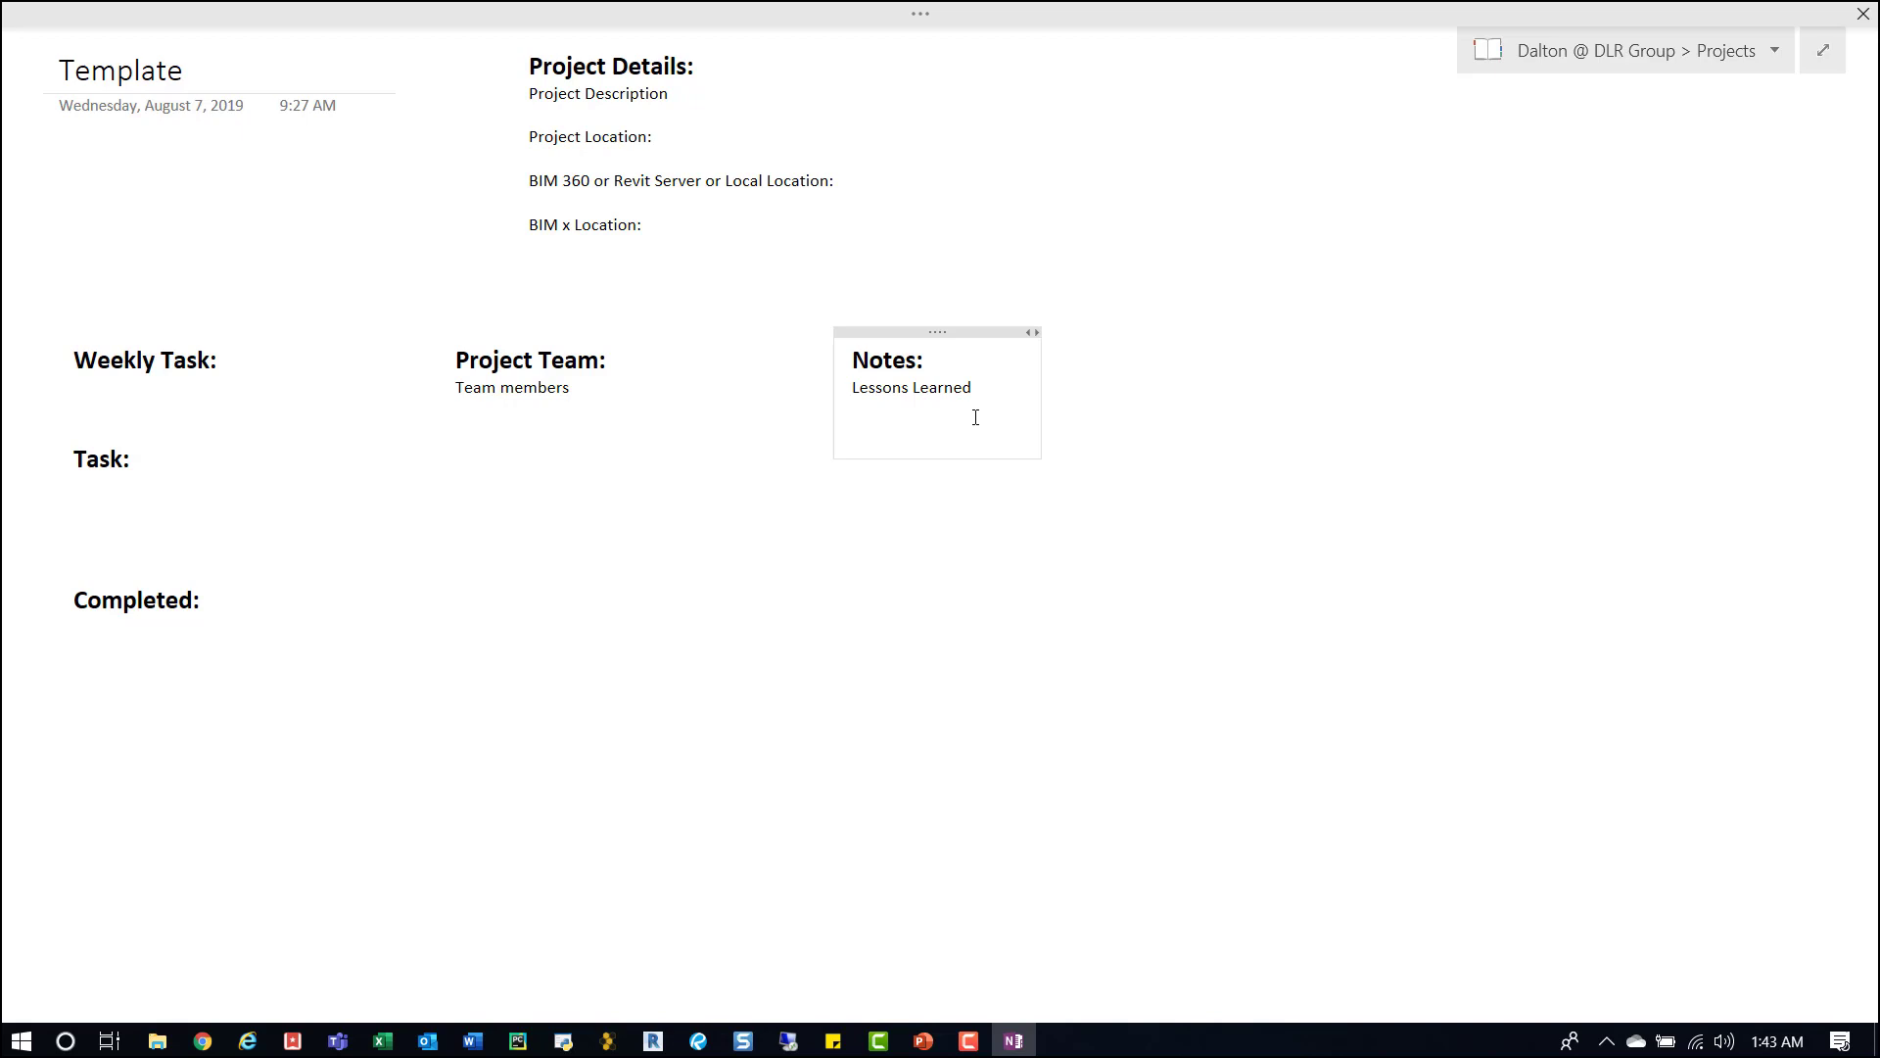
pyautogui.click(854, 429)
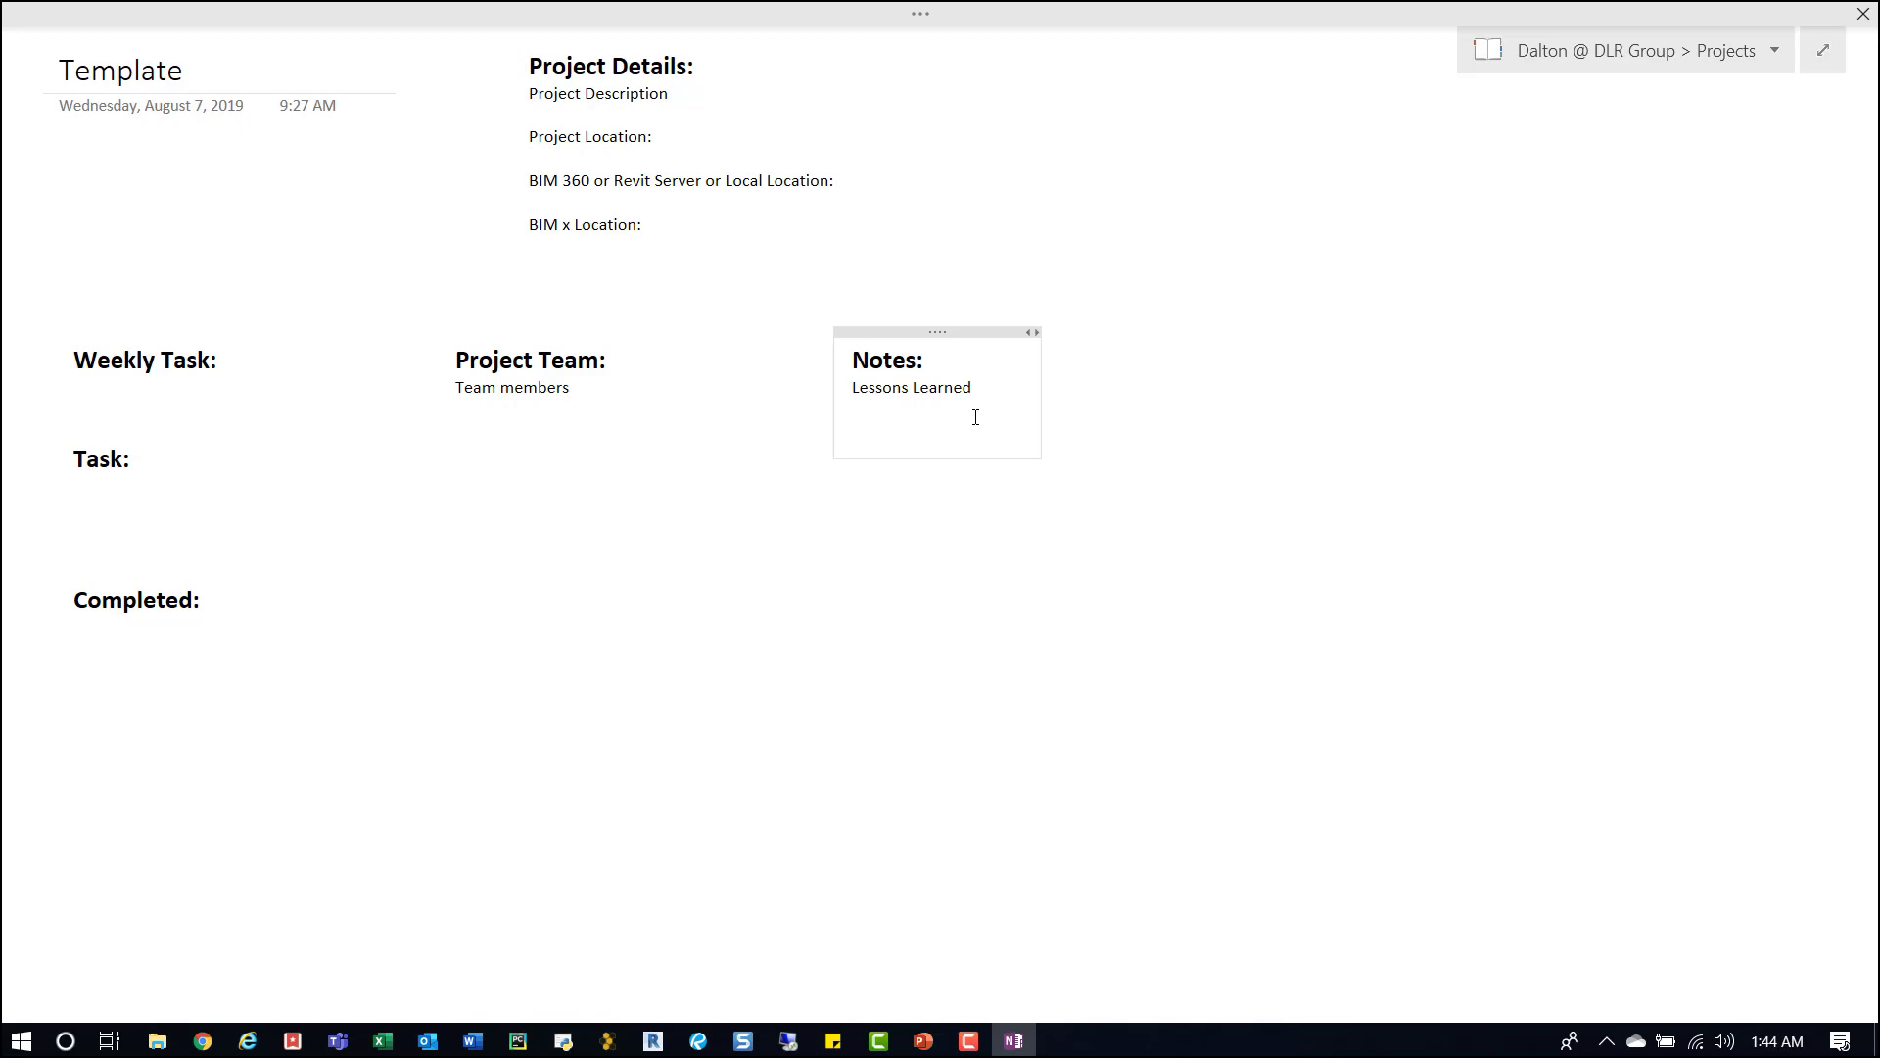
pyautogui.click(854, 429)
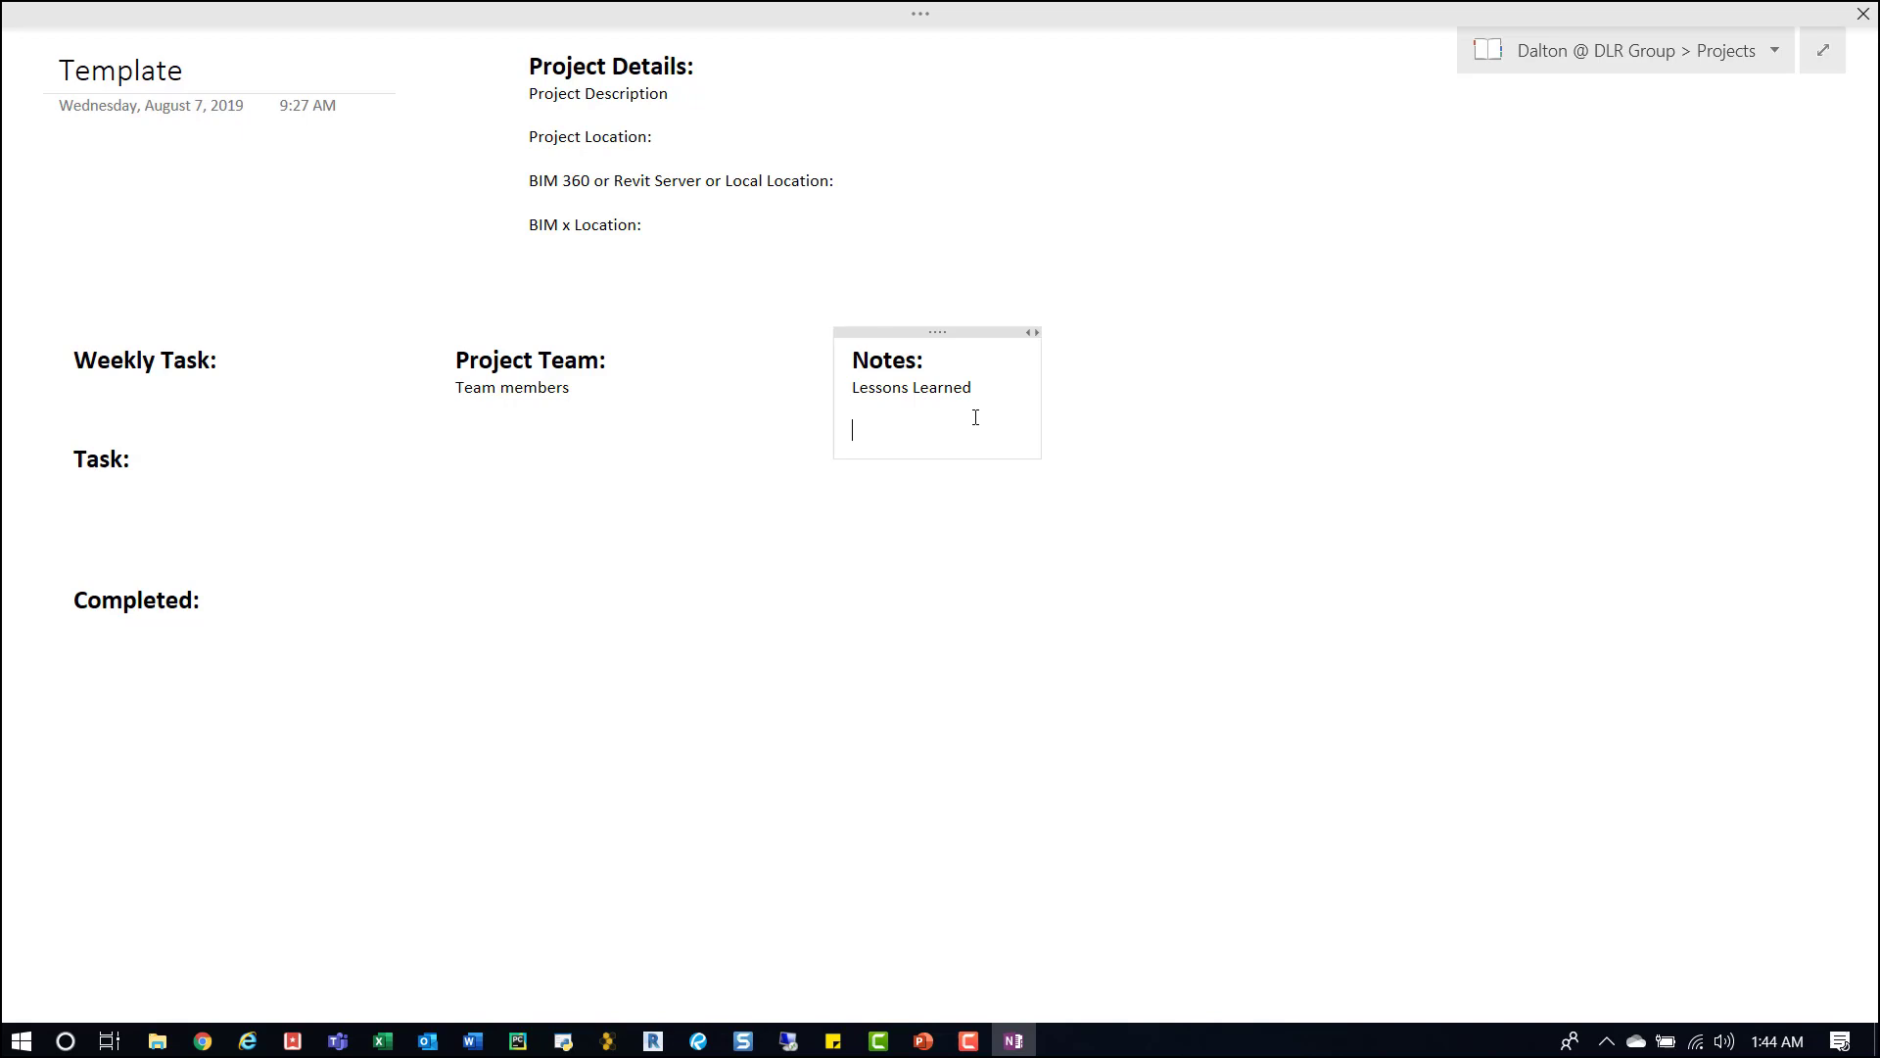